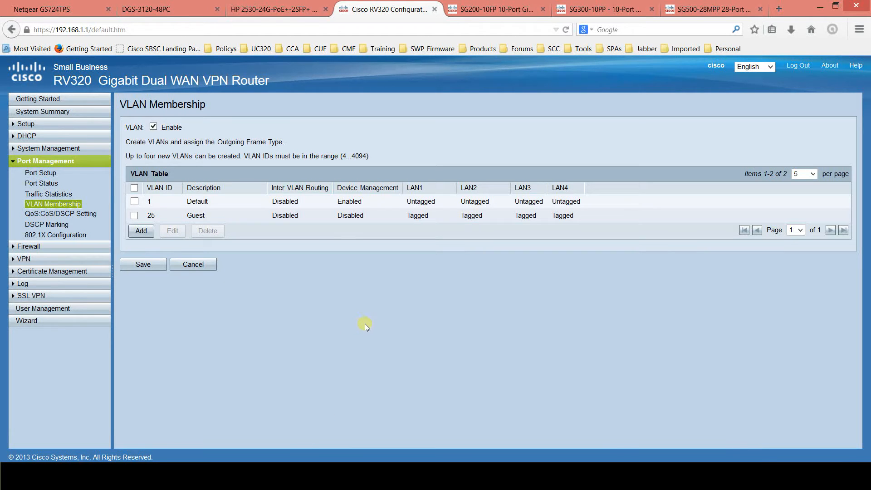
mouse_move(374, 91)
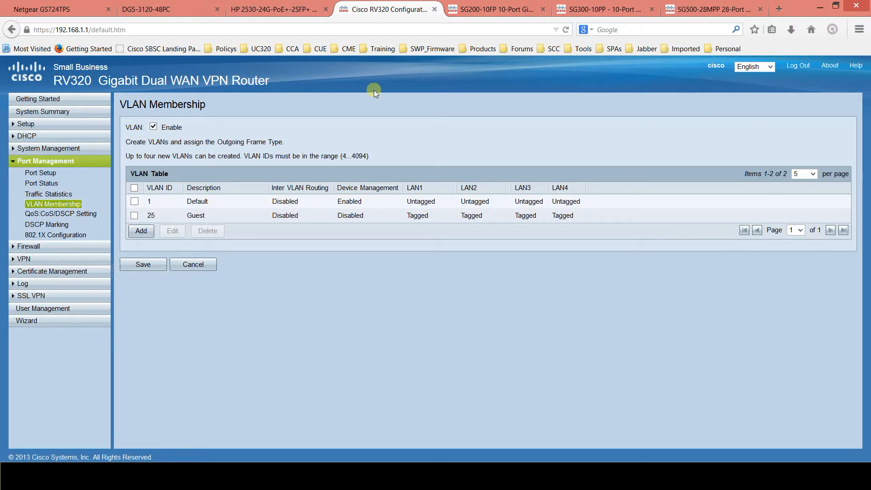
mouse_move(418, 79)
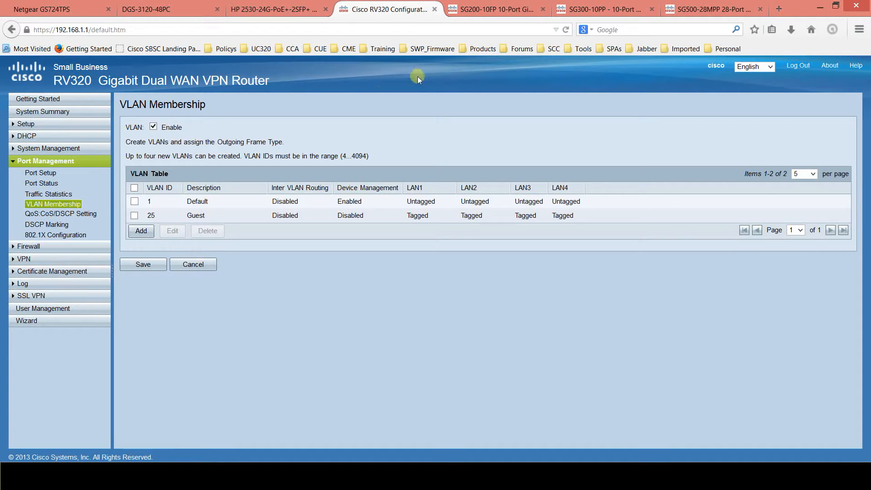
mouse_move(483, 60)
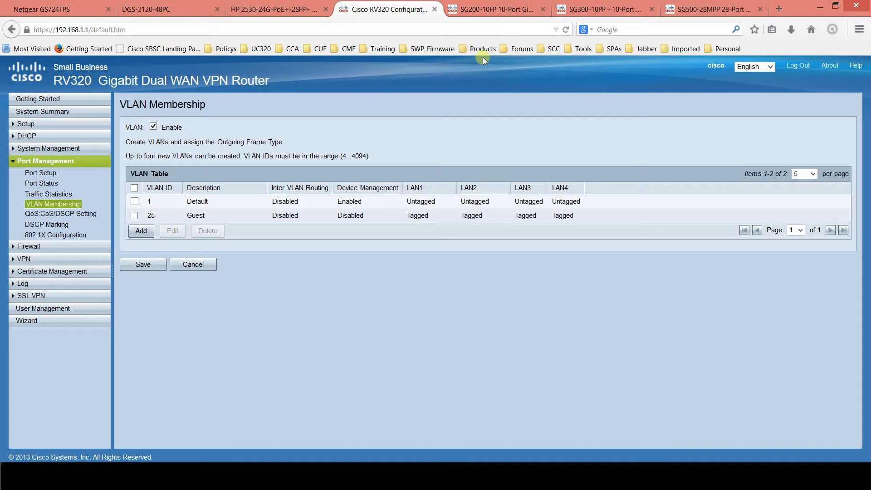
- Cycle through the switch tabs, ending on the SG200-10FP VLAN list showing only VLAN 1
left_click(493, 9)
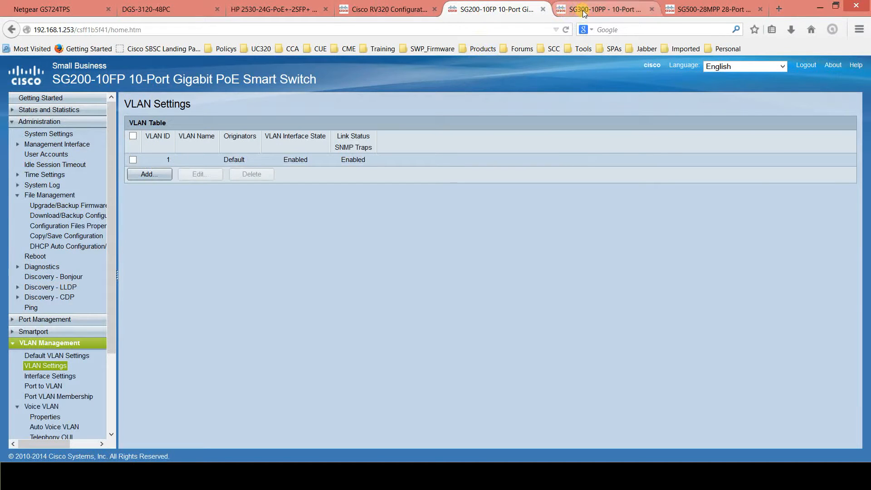
left_click(606, 9)
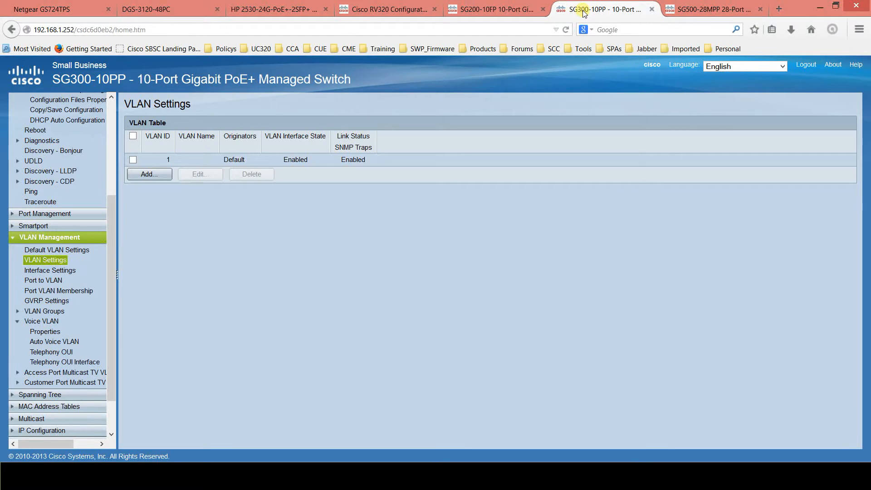
mouse_move(643, 10)
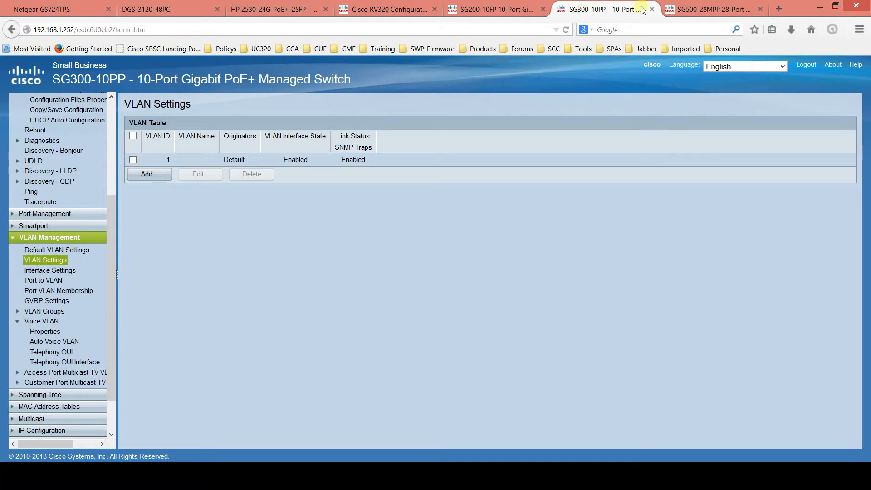
left_click(716, 10)
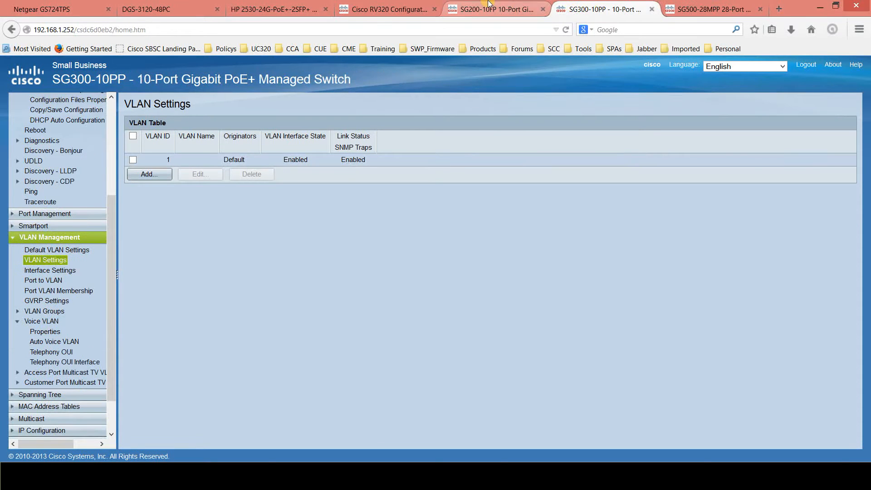
left_click(493, 9)
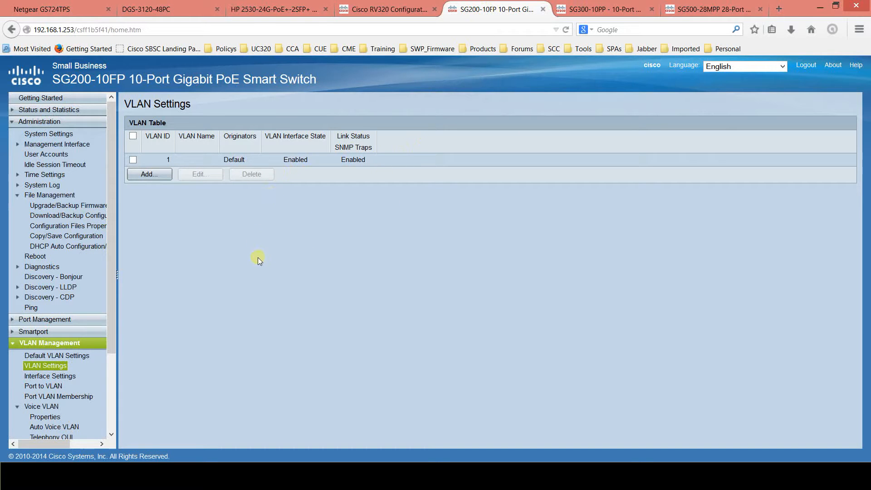
mouse_move(49, 376)
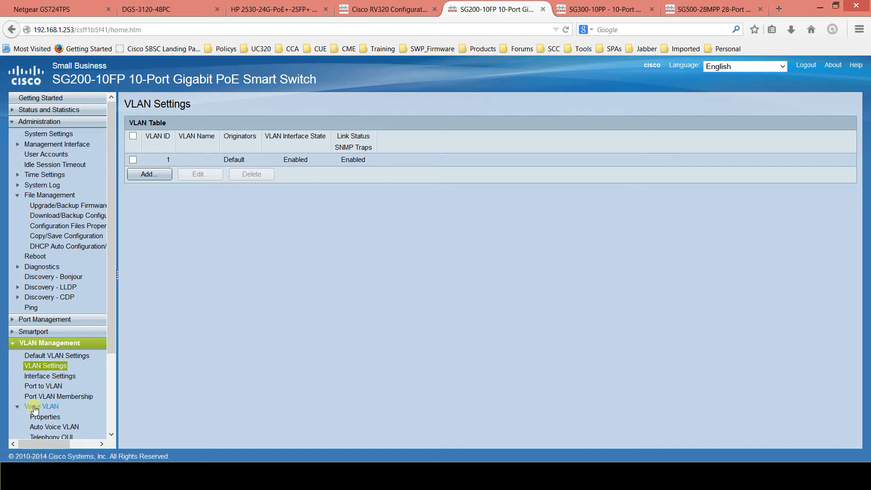
- Check SG200-10FP voice VLAN properties and all-trunk VLAN 1 port memberships, then move to SG300-10PP
left_click(45, 417)
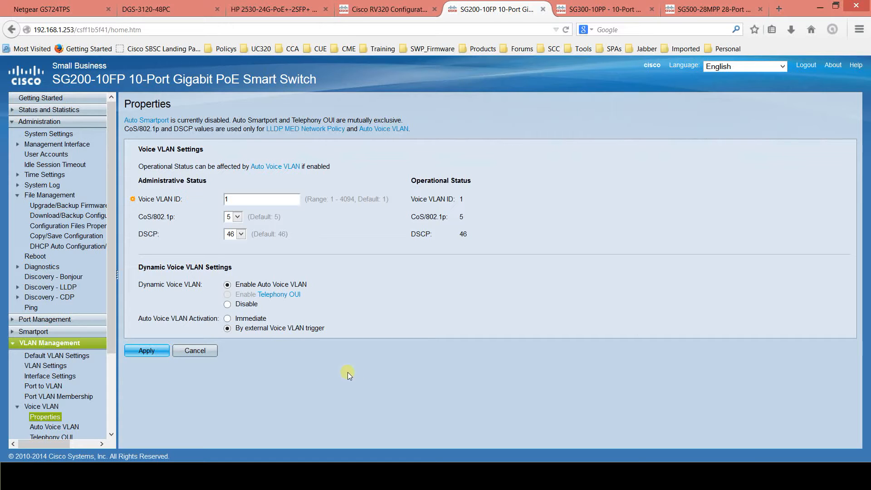
mouse_move(421, 320)
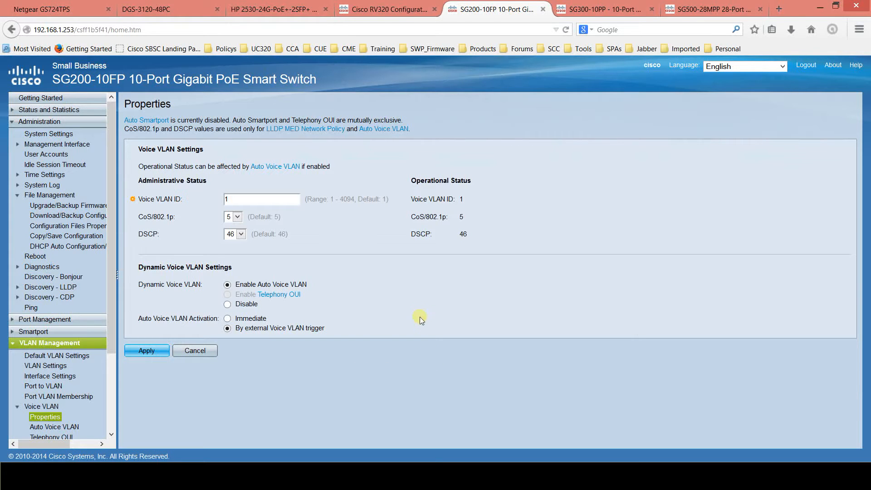
mouse_move(19, 371)
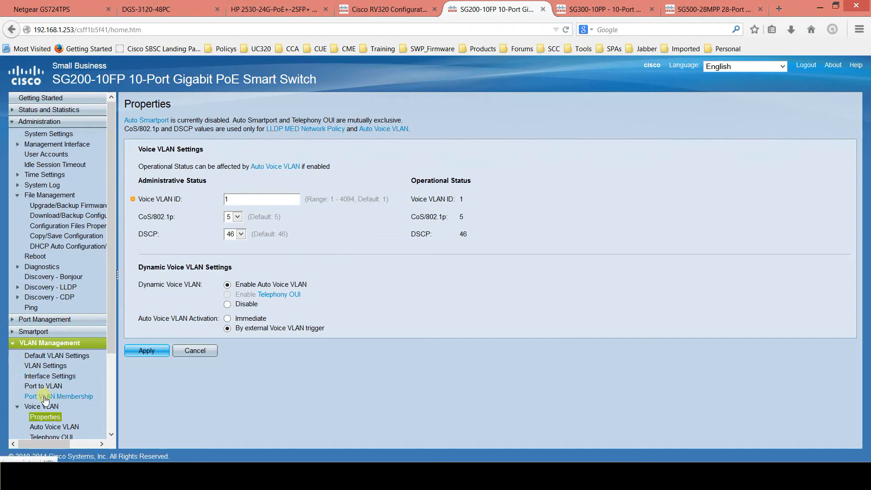
left_click(58, 398)
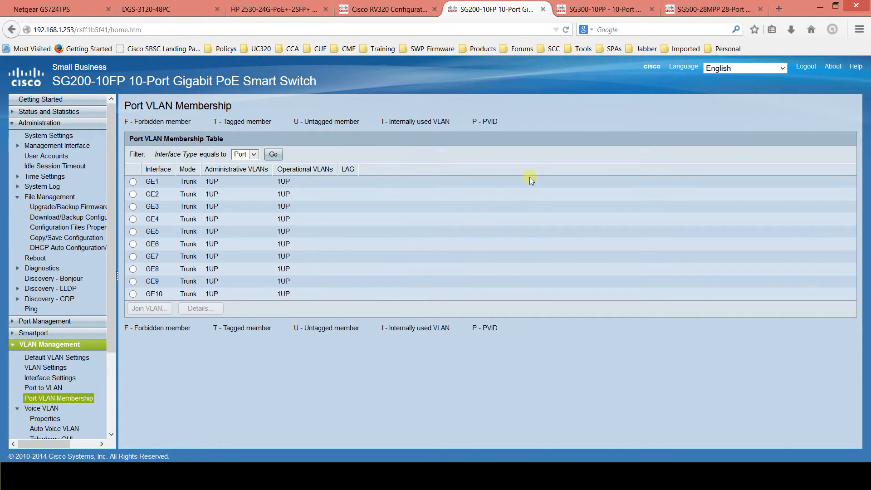
left_click(605, 9)
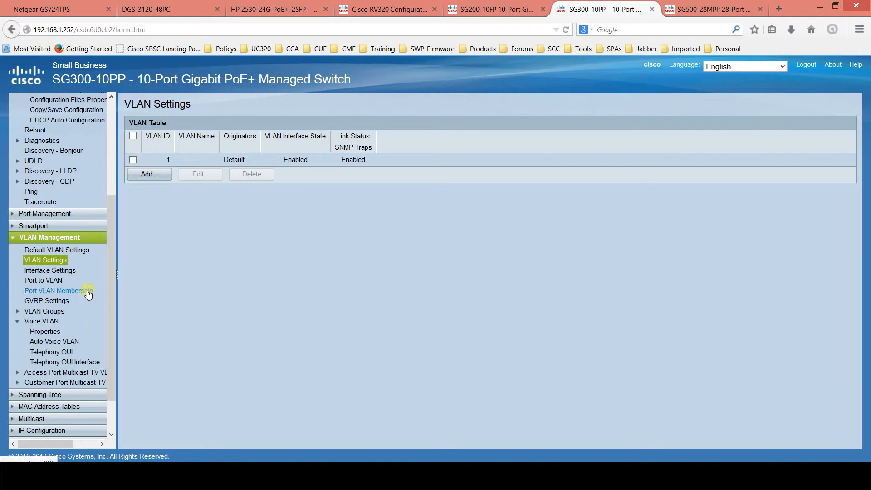
- Compare port memberships on SG300-10PP and SG500-28MPP, scrolling through all 26 SG500 trunk ports
left_click(55, 290)
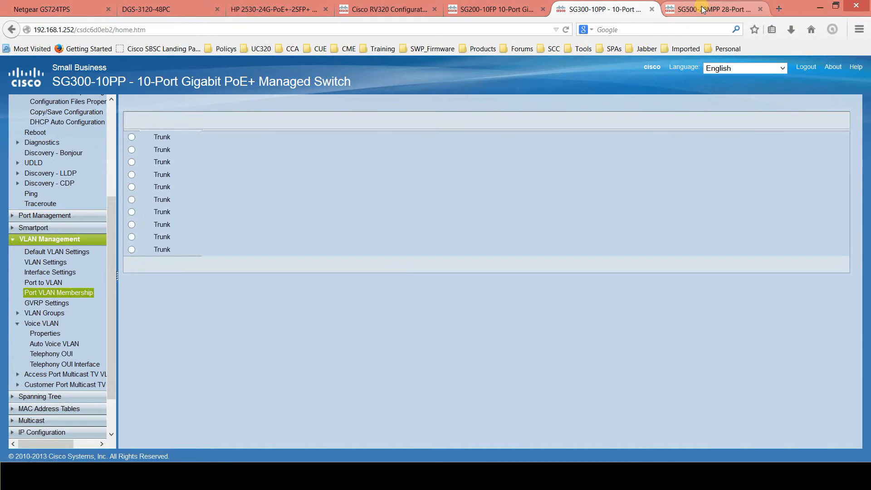
left_click(712, 9)
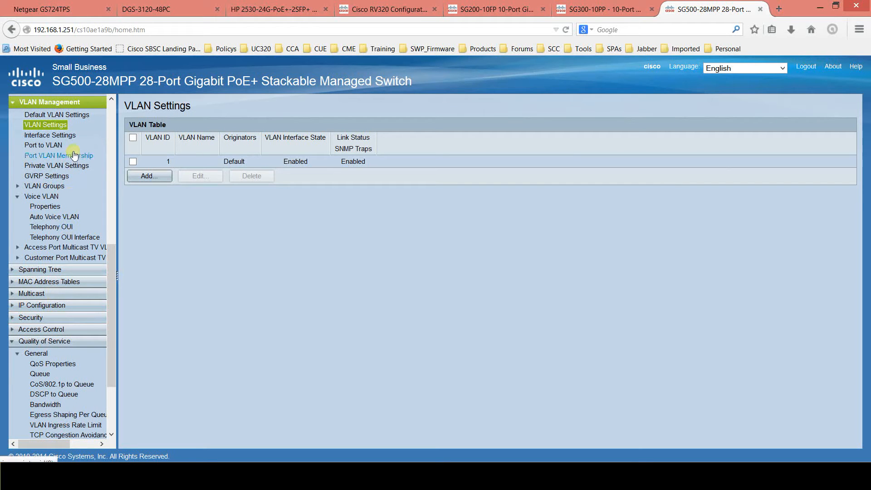
left_click(59, 155)
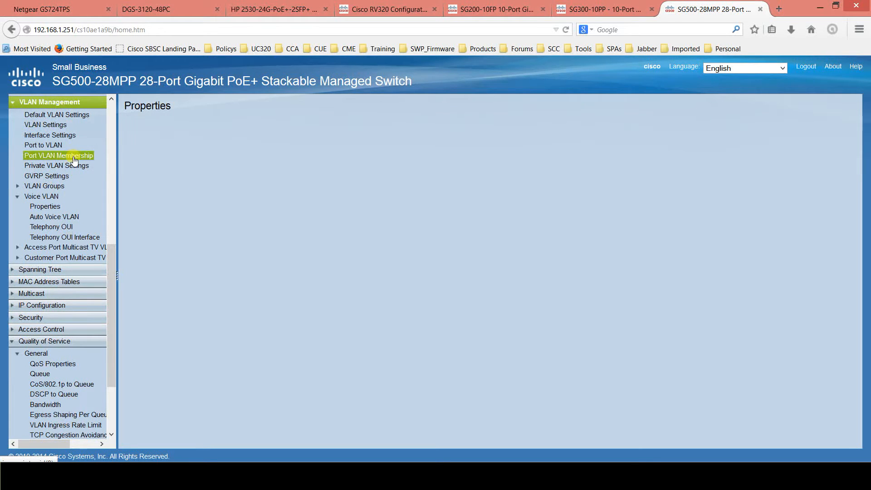
left_click(58, 156)
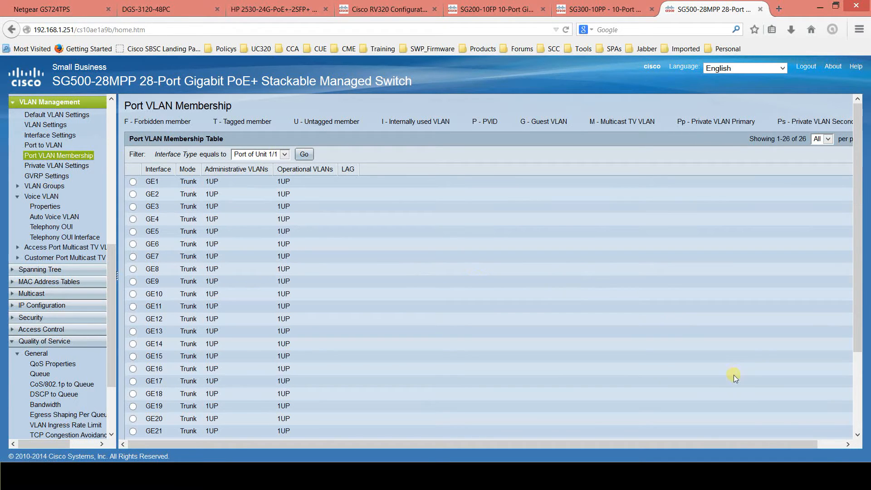
mouse_move(859, 428)
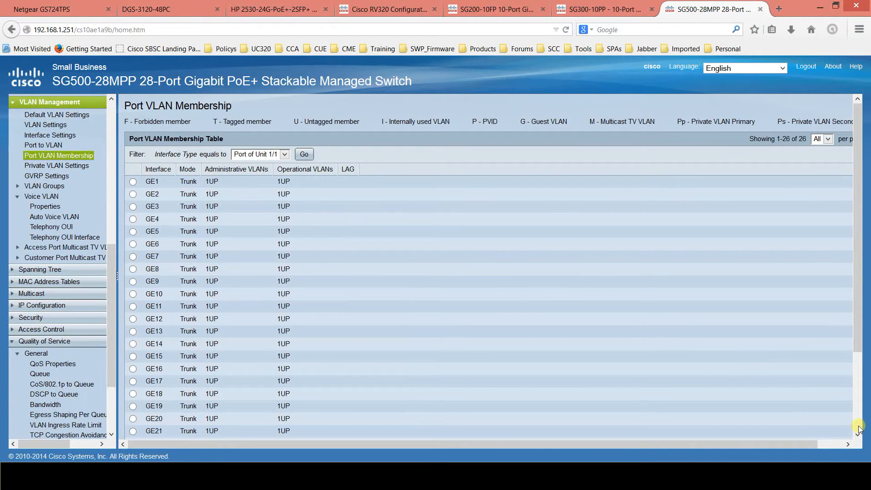
scroll("down", 3)
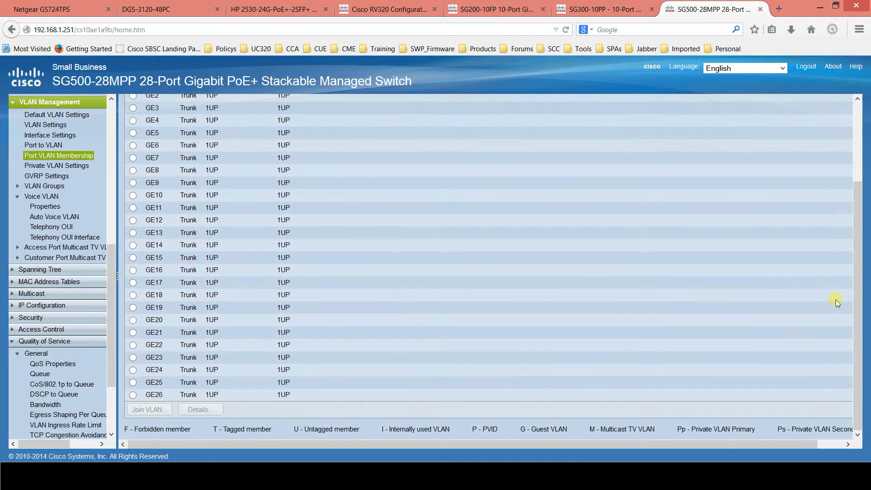
mouse_move(857, 110)
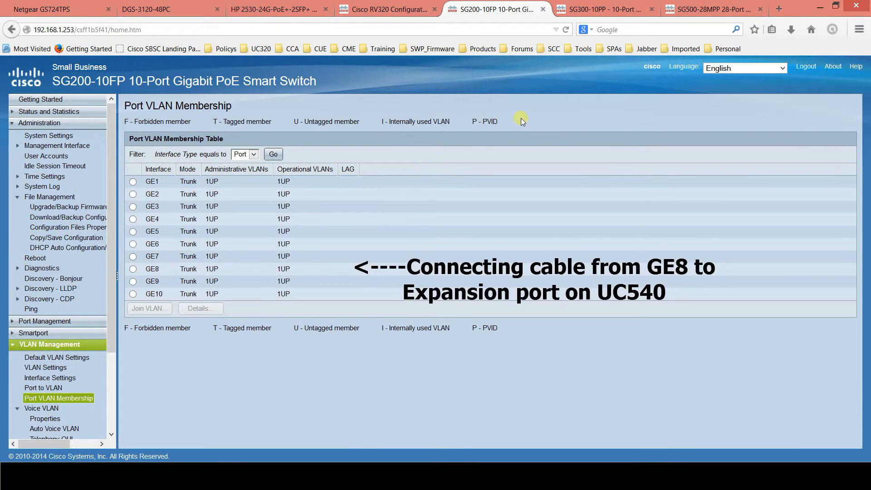
- Reload the SG200-10FP VLAN list, now including static VLAN 100
left_click(46, 367)
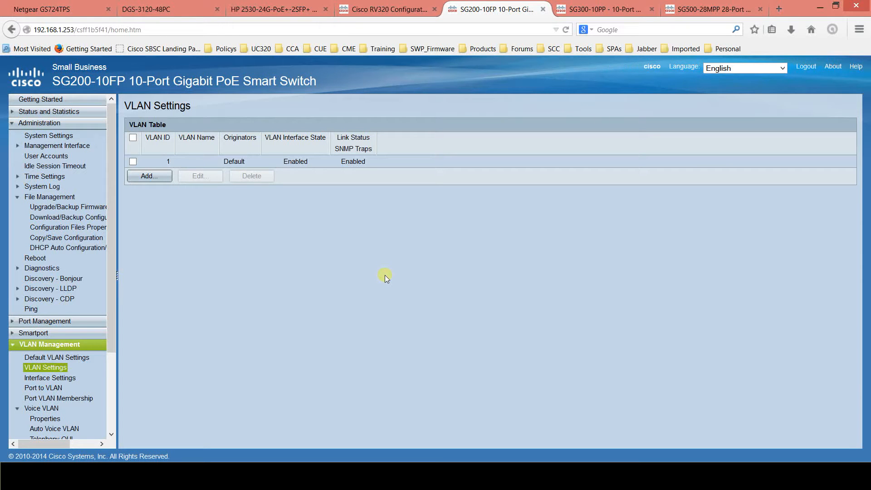
mouse_move(605, 154)
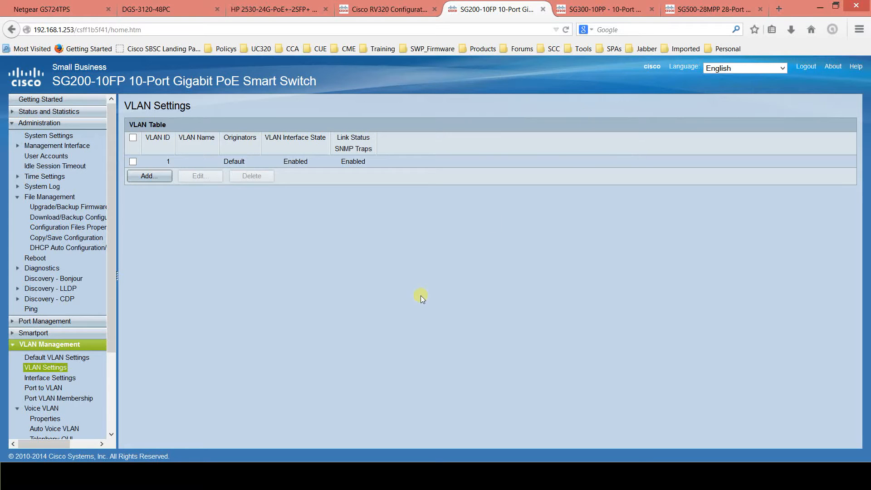
mouse_move(72, 364)
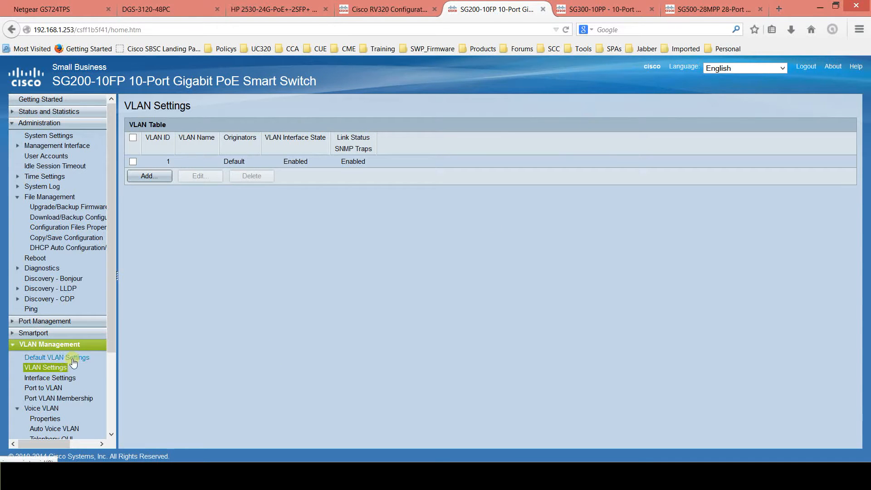
left_click(57, 357)
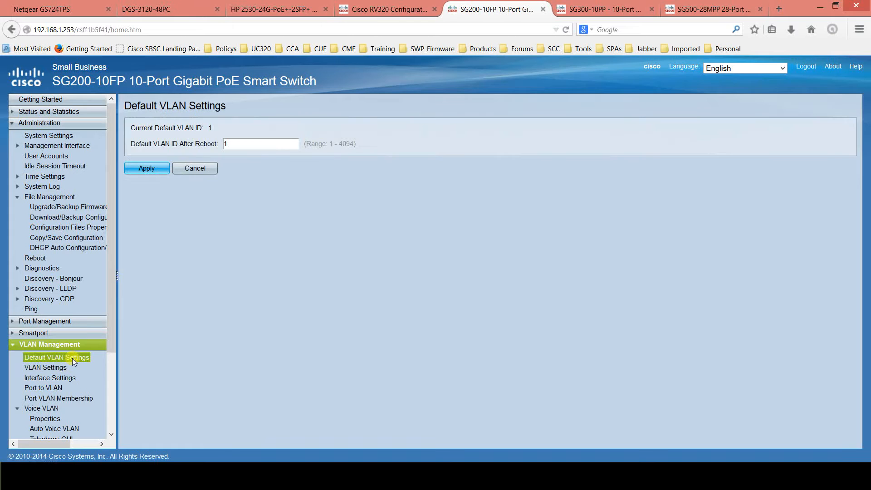
left_click(45, 367)
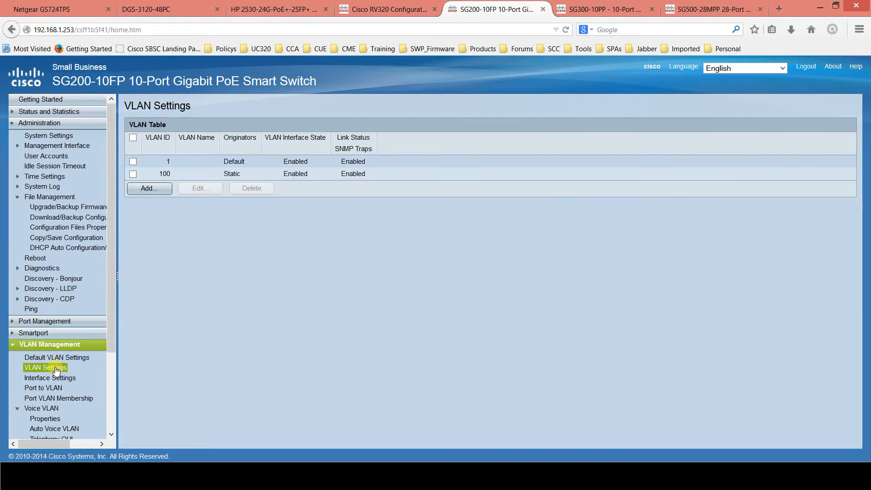
mouse_move(207, 229)
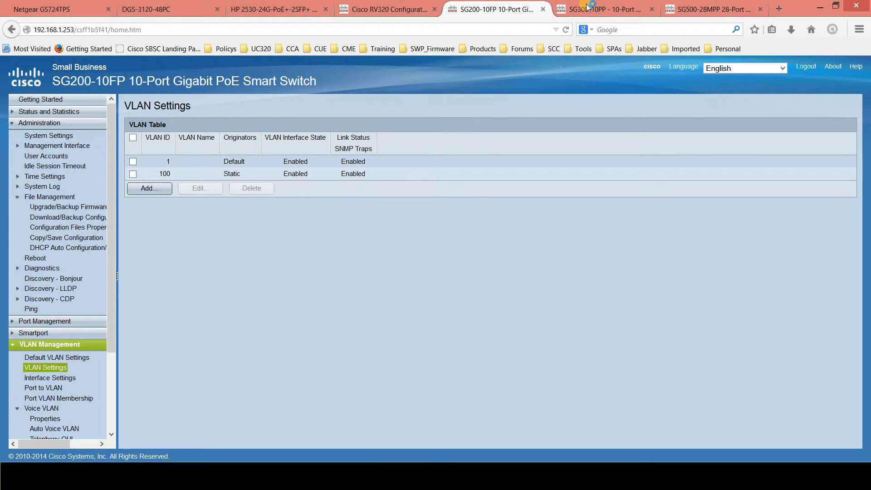
- Confirm VLAN 100 exists on SG300-10PP and SG500-28MPP, then open SG500 port memberships
left_click(606, 9)
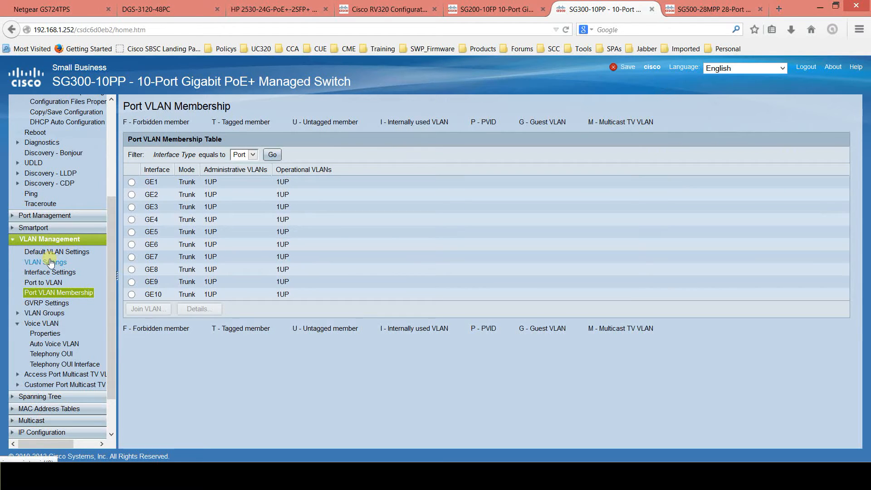
left_click(45, 261)
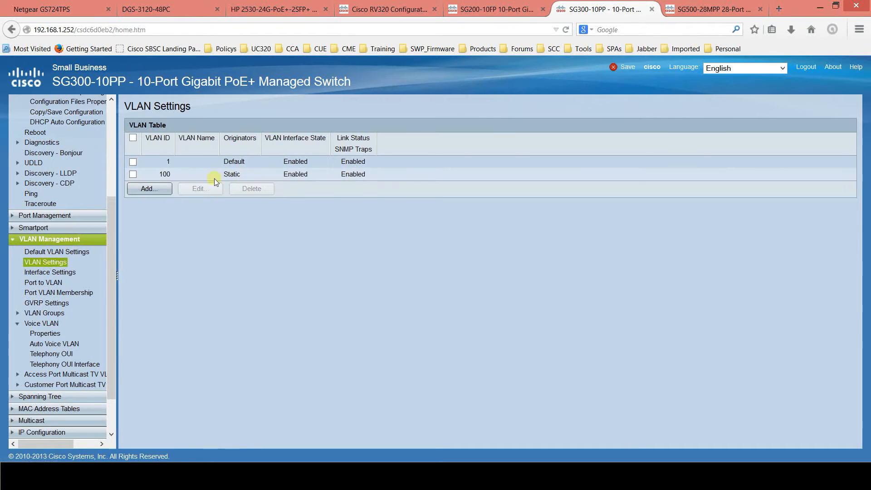
mouse_move(550, 106)
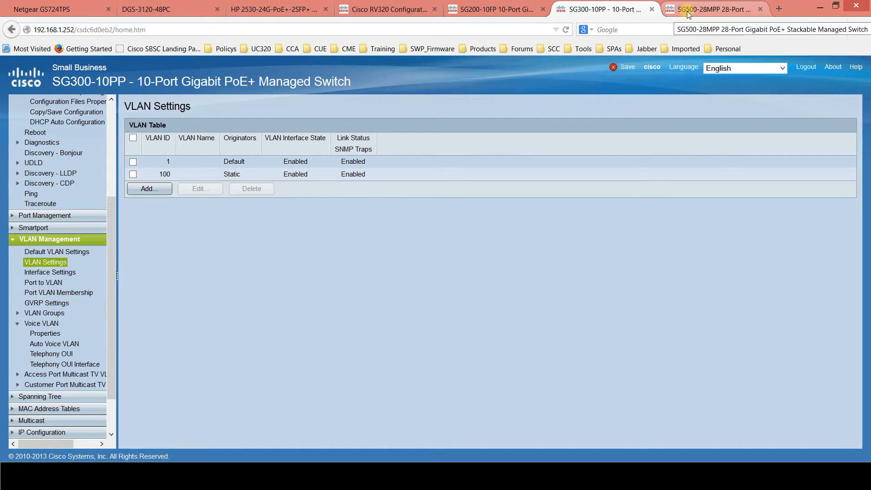
left_click(715, 9)
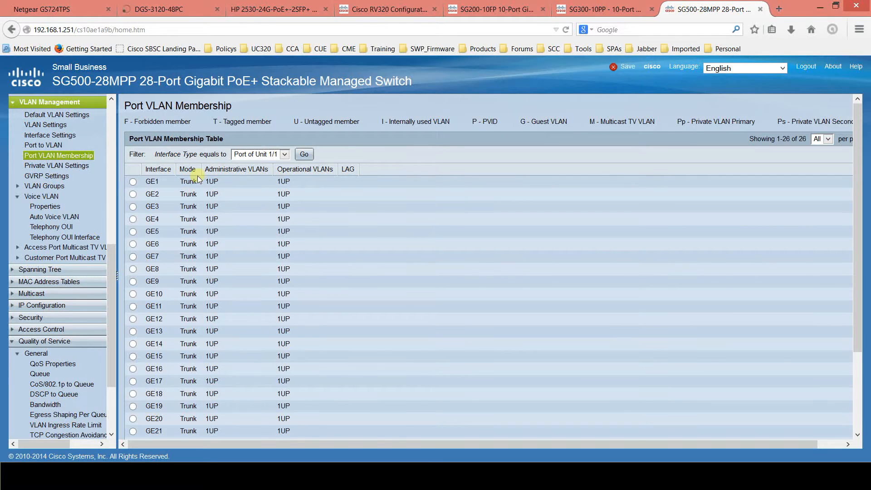
mouse_move(37, 145)
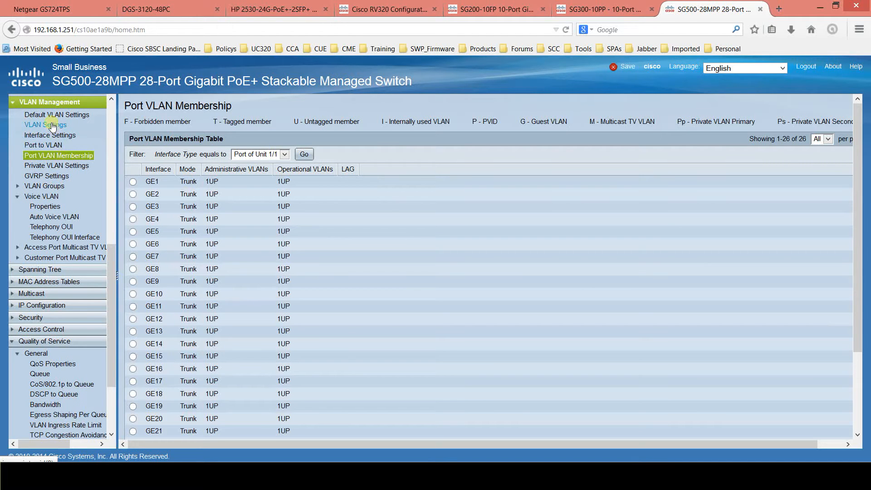
left_click(45, 124)
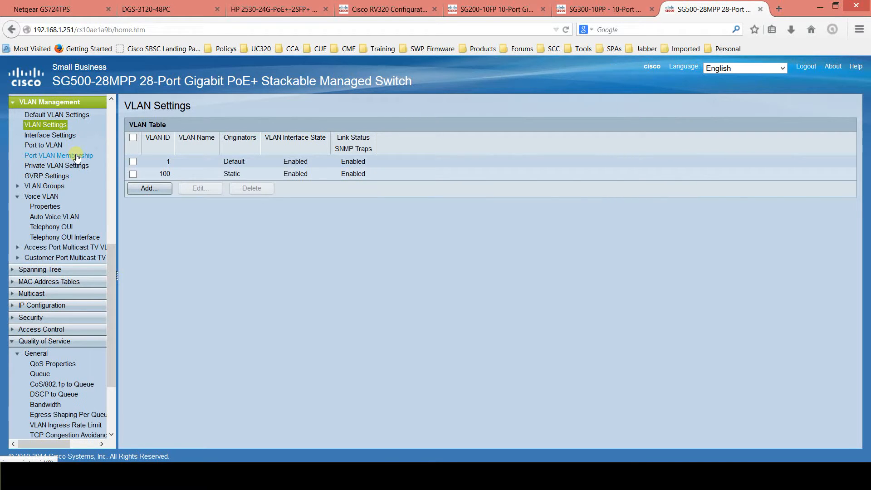
left_click(59, 155)
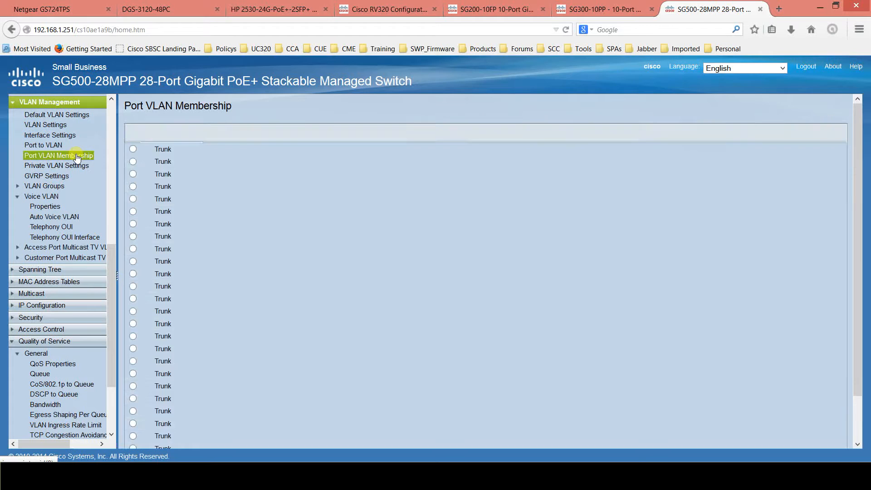
- Verify GE7, GE10 and GE25 are tagged in VLAN 100, then return to SG200-10FP
left_click(59, 156)
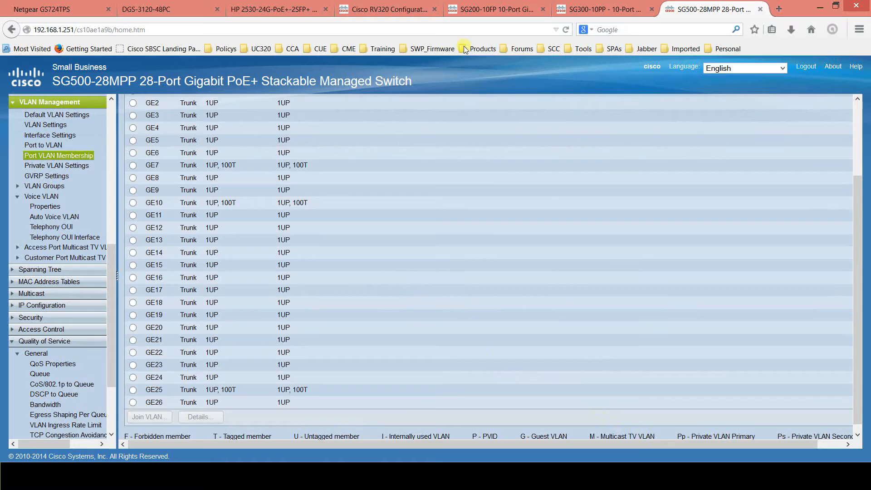
left_click(494, 10)
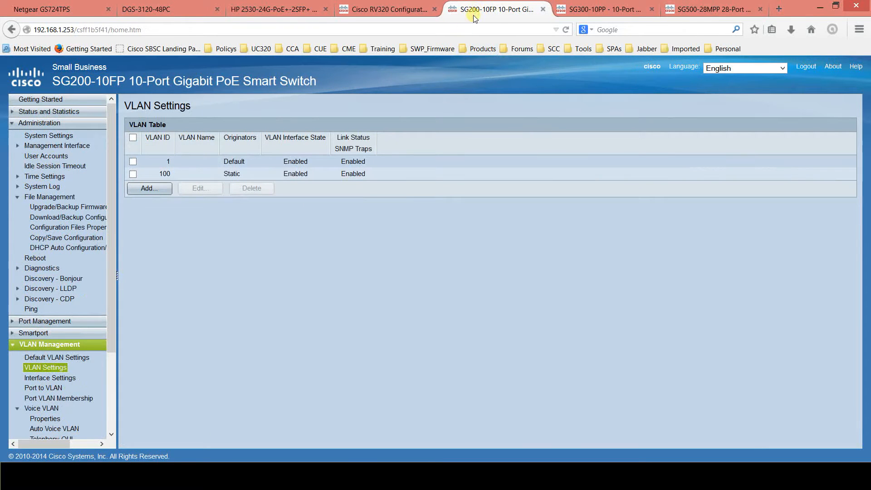
mouse_move(59, 398)
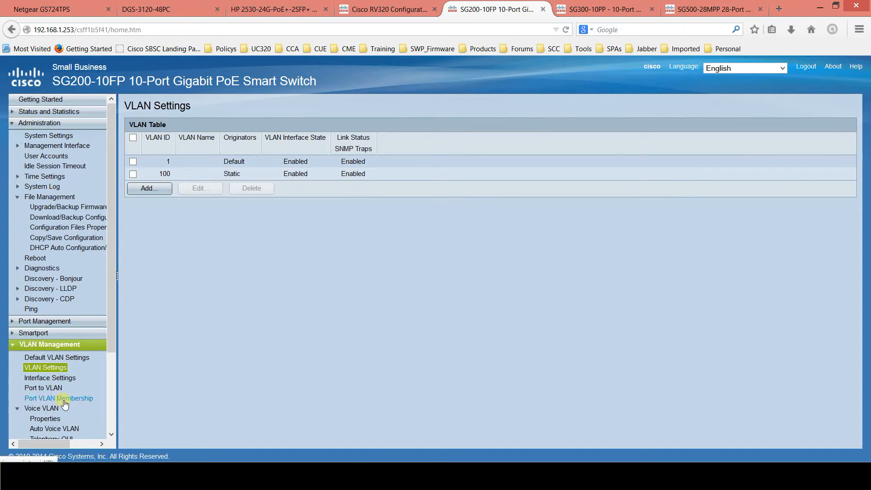
- Copy the SG200-10FP running configuration to startup, accepting the warning until Copy finished
left_click(59, 398)
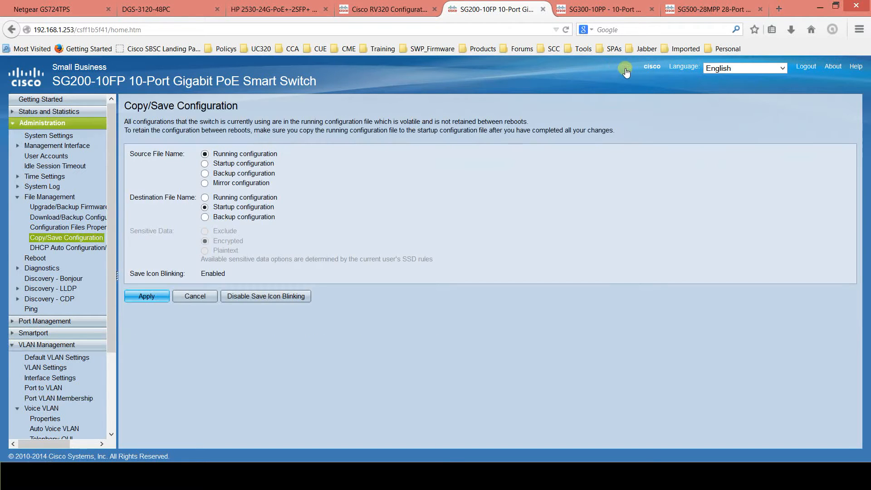
left_click(146, 296)
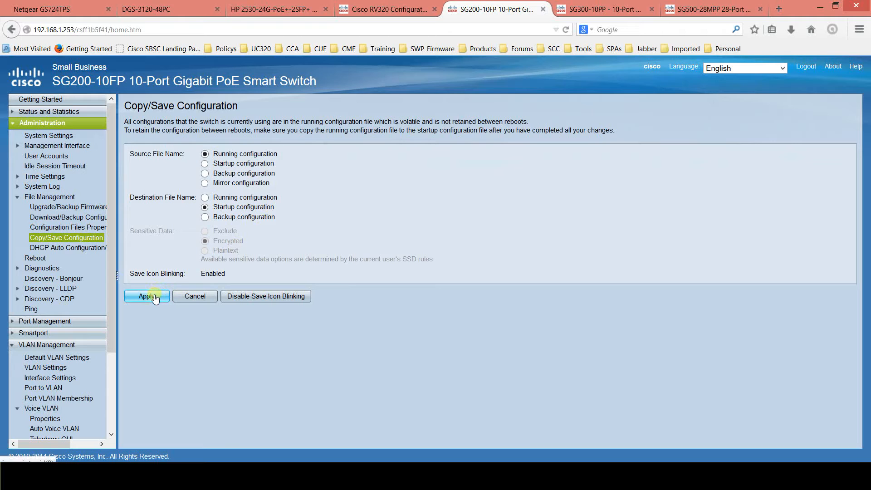
left_click(146, 295)
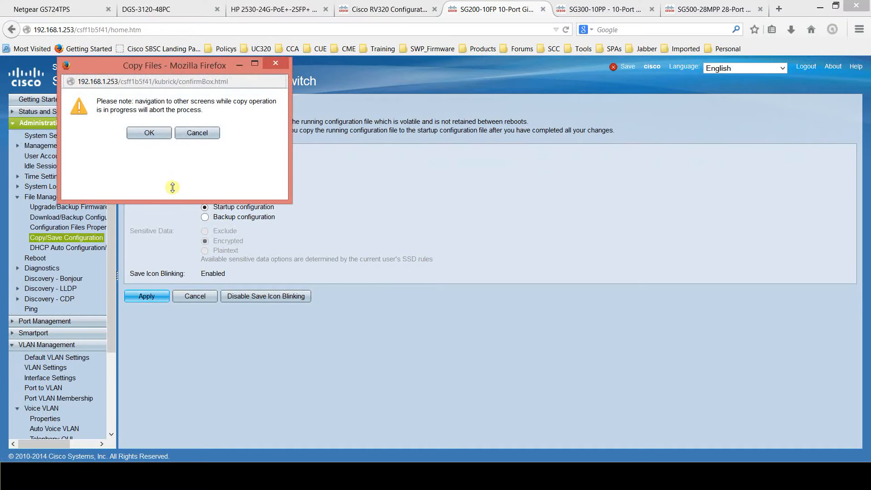
left_click(149, 132)
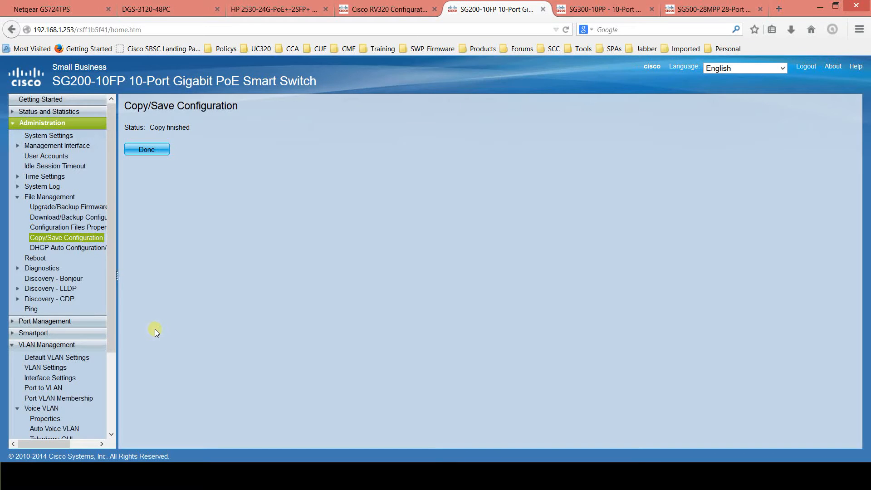
mouse_move(373, 187)
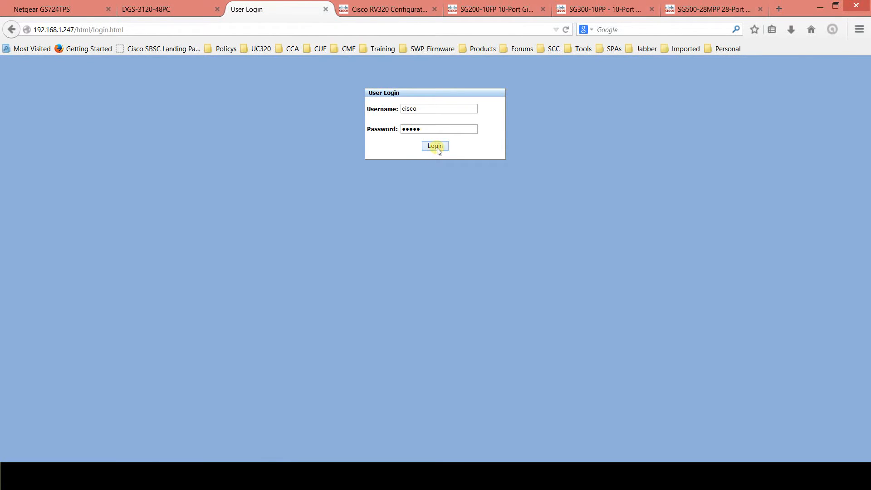
- Log in to the HP 2530 and view VLAN 100 Cisco-Voice marked as voice
left_click(435, 146)
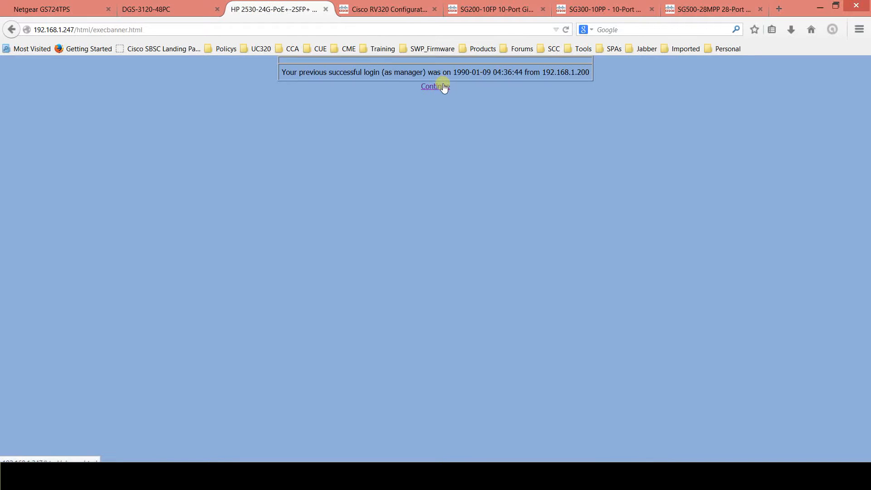
left_click(434, 86)
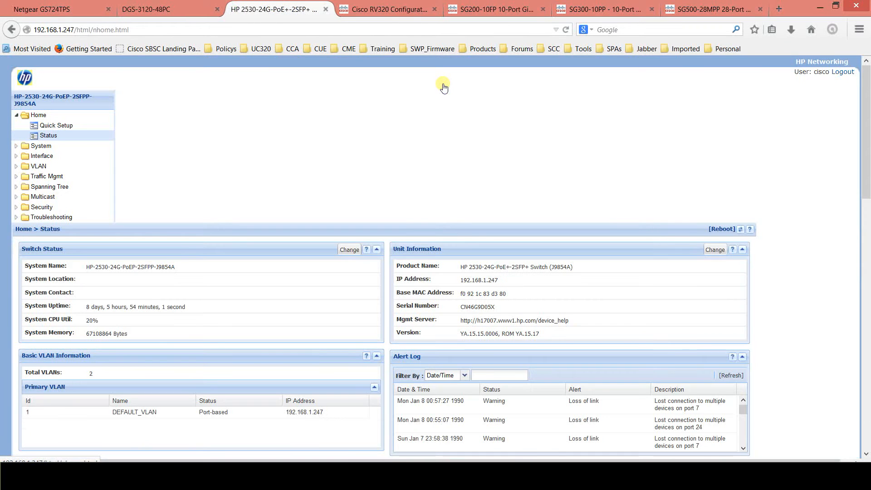
mouse_move(38, 166)
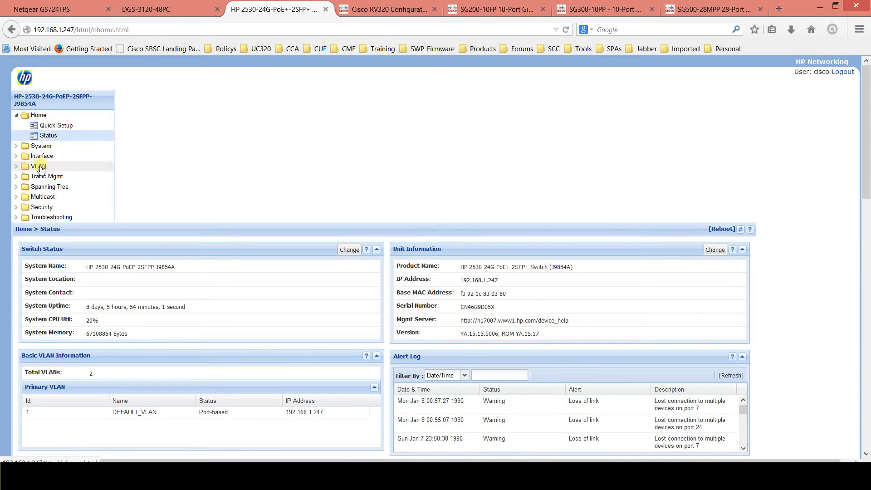
left_click(37, 166)
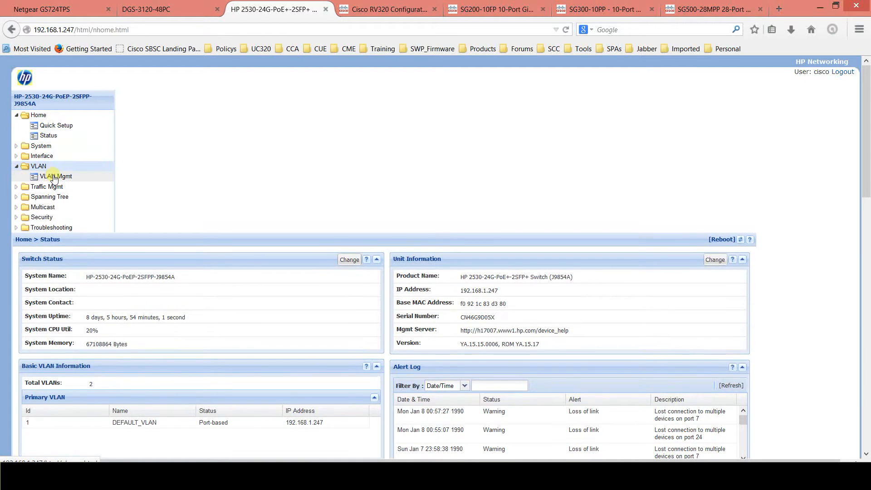
left_click(55, 176)
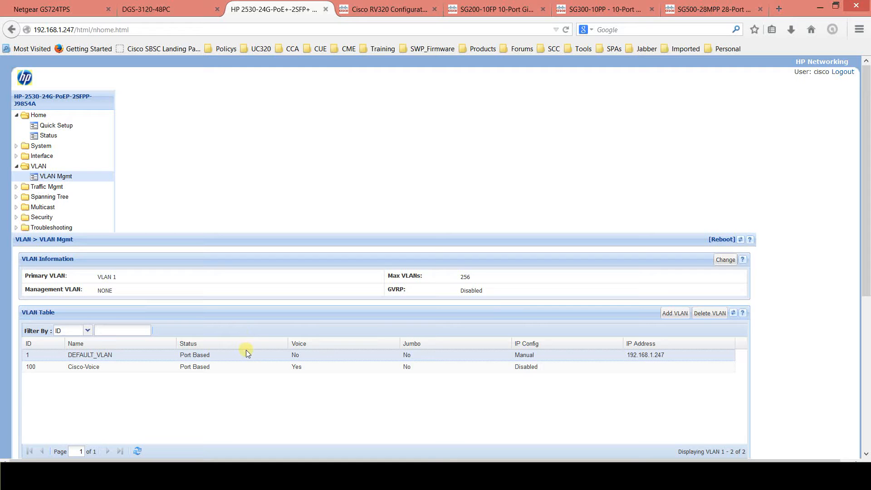
mouse_move(255, 368)
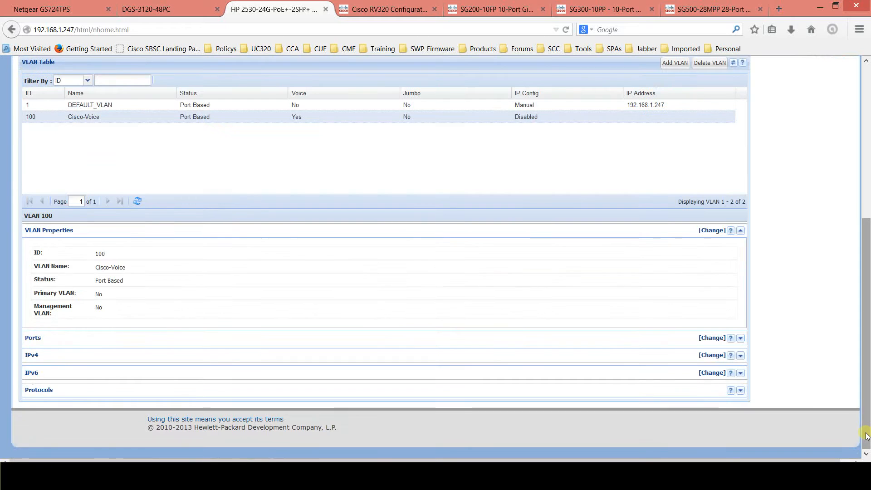
mouse_move(432, 344)
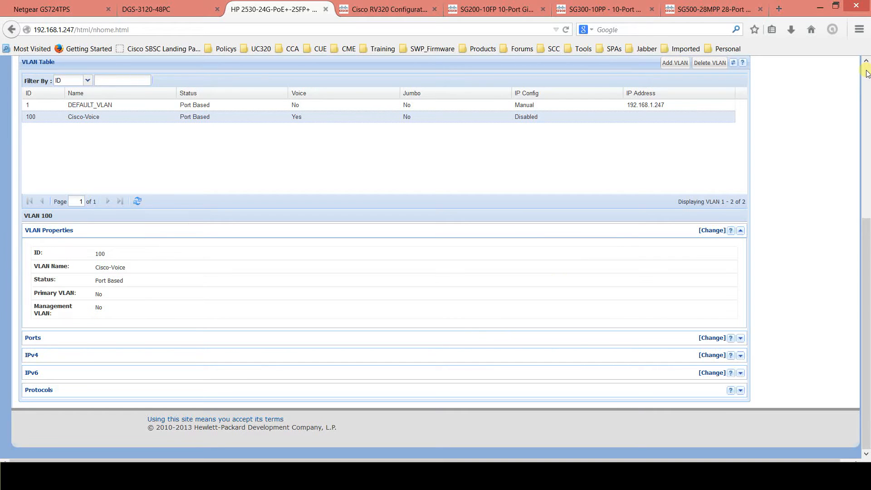
scroll("up", 3)
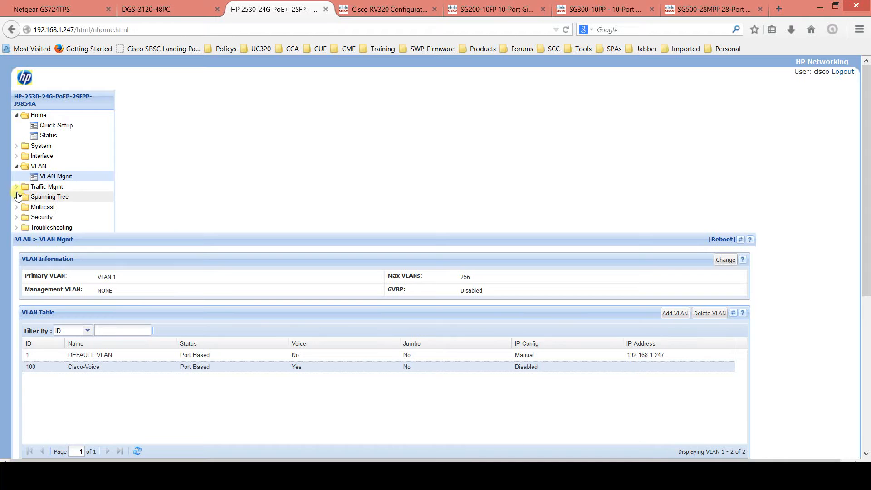
- Show the HP 2530 QoS page, set to Differential Services with no prioritization rules
left_click(17, 186)
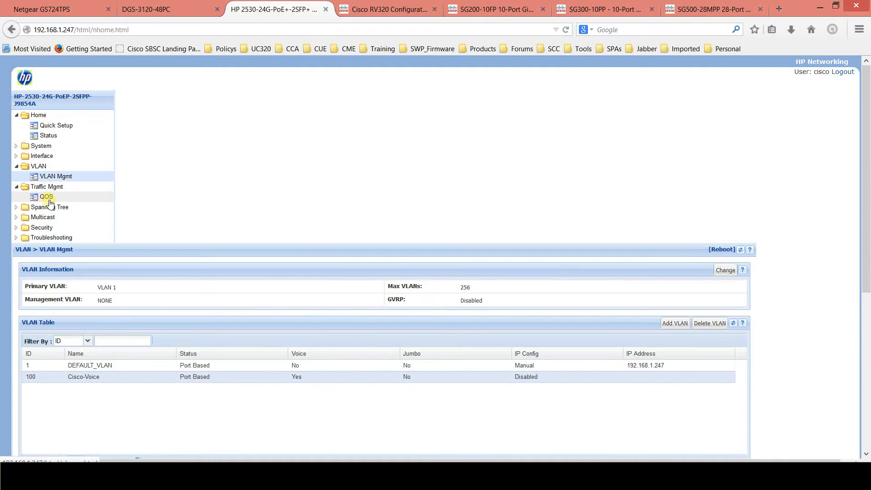
left_click(46, 196)
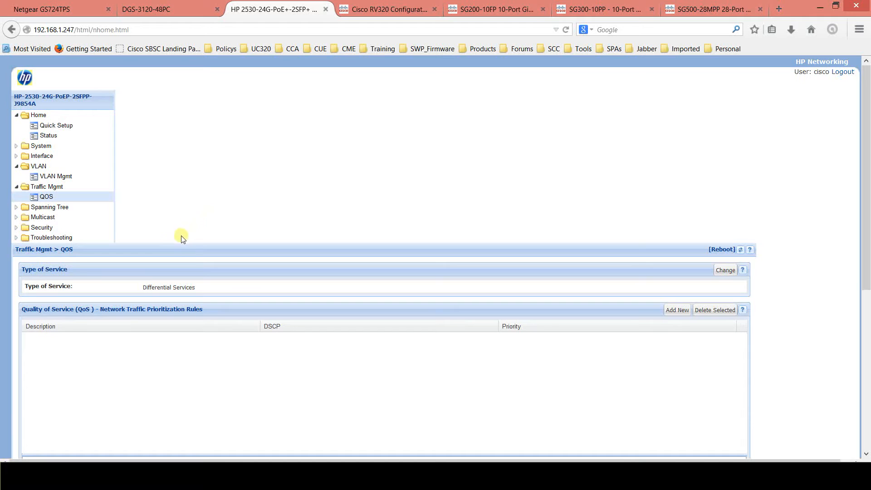
mouse_move(181, 282)
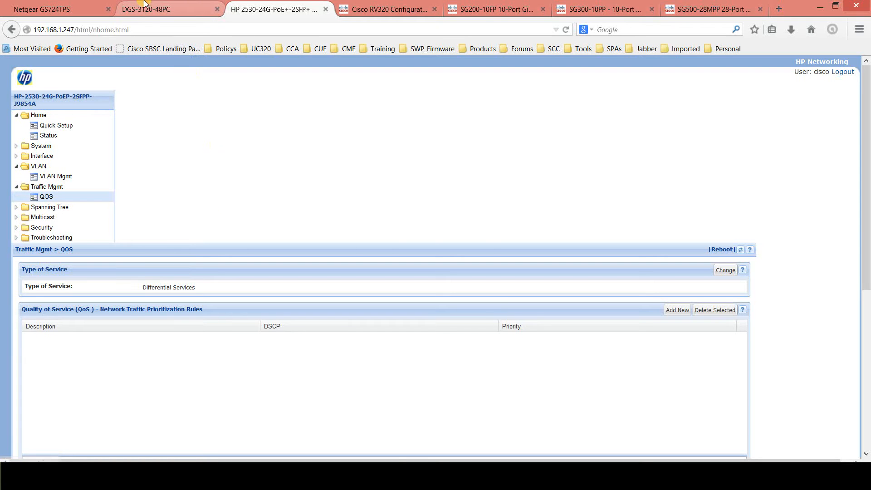
- View D-Link voice VLAN settings: Cisco-Voice enabled, priority 7, members 1:1-1:48
left_click(146, 9)
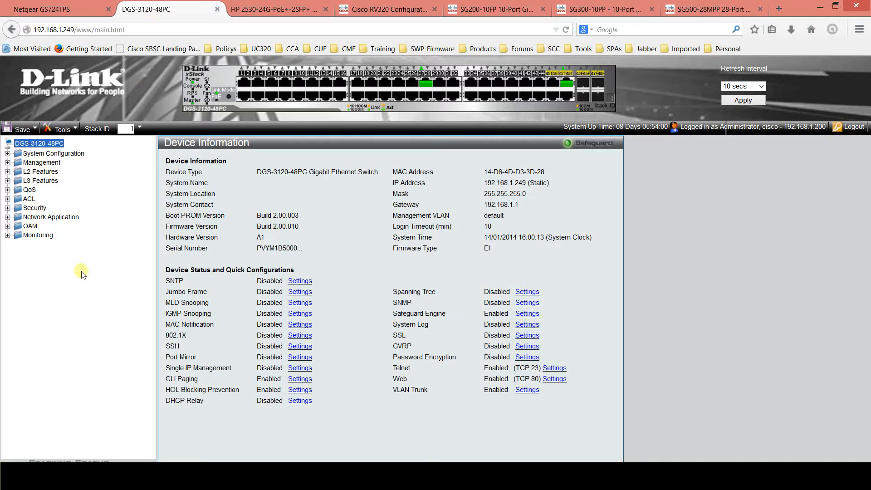
left_click(7, 171)
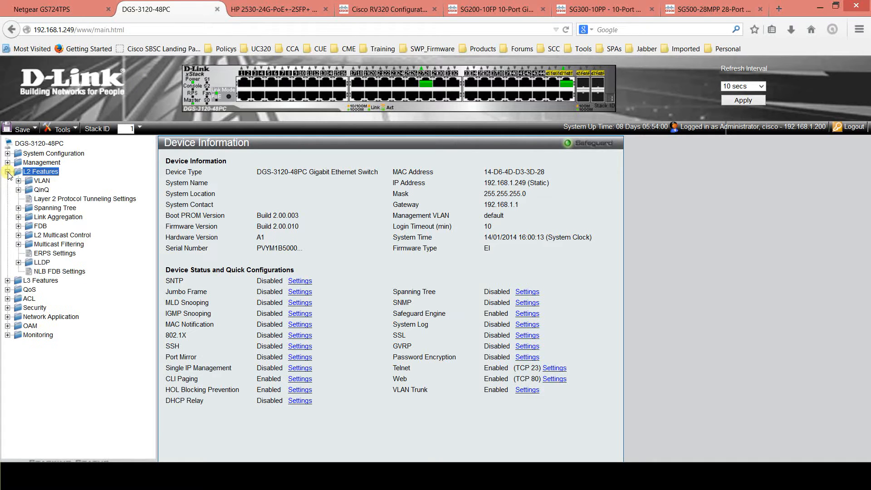
left_click(19, 180)
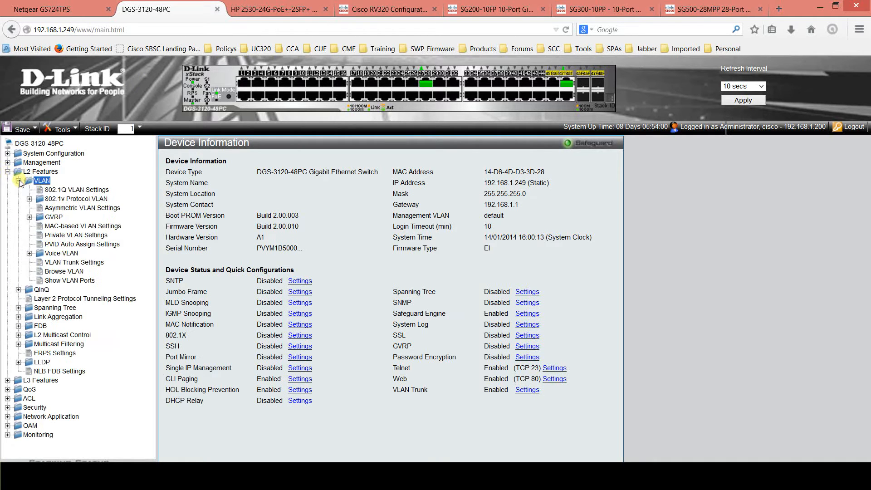
left_click(76, 189)
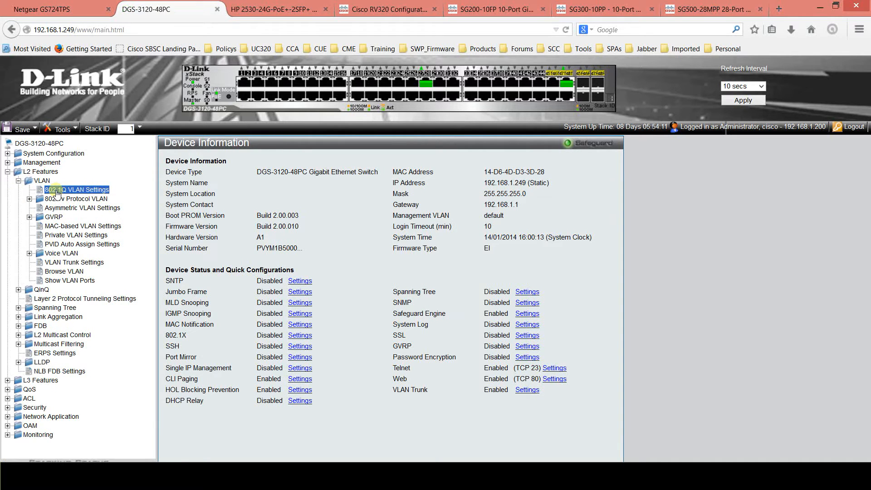
left_click(77, 189)
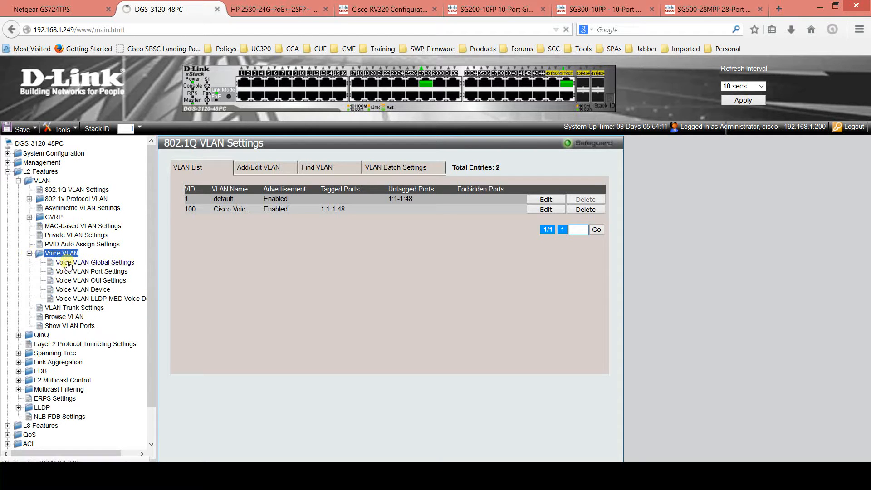
left_click(101, 262)
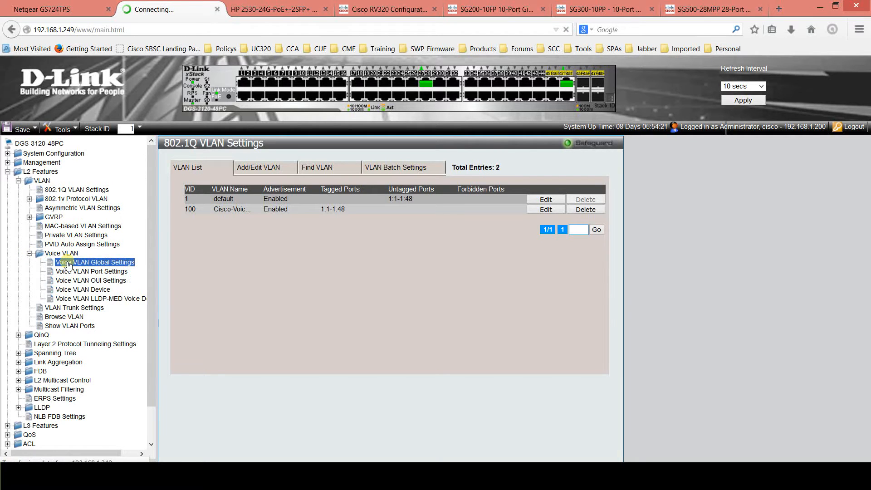
left_click(100, 262)
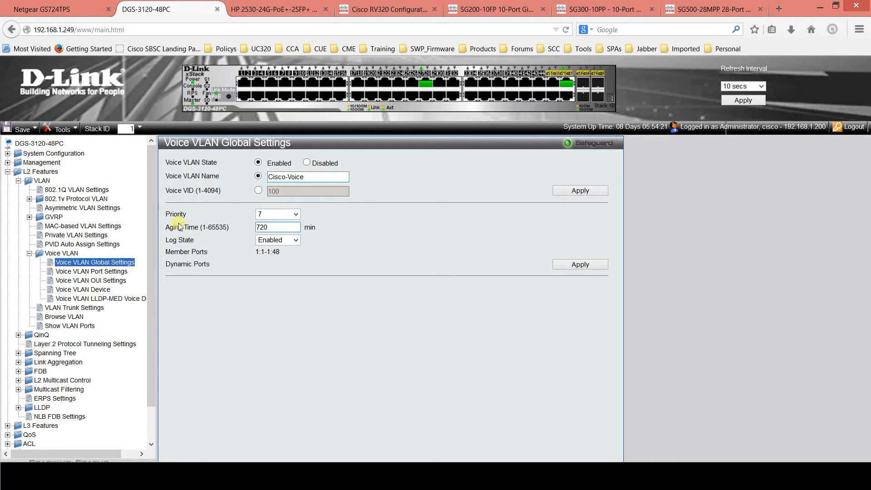
mouse_move(212, 215)
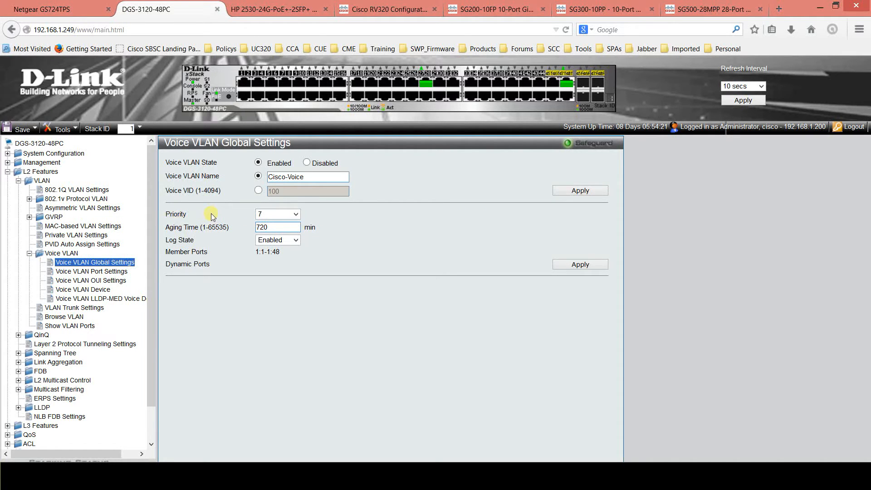
mouse_move(217, 260)
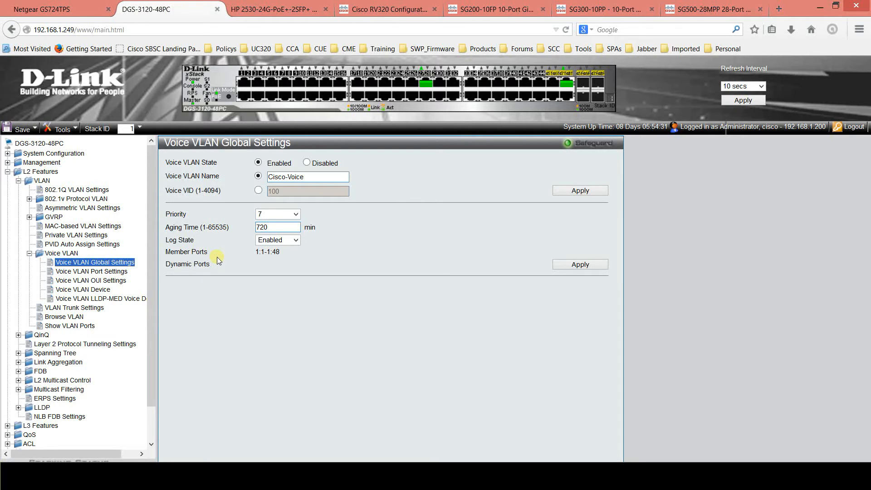
mouse_move(65, 38)
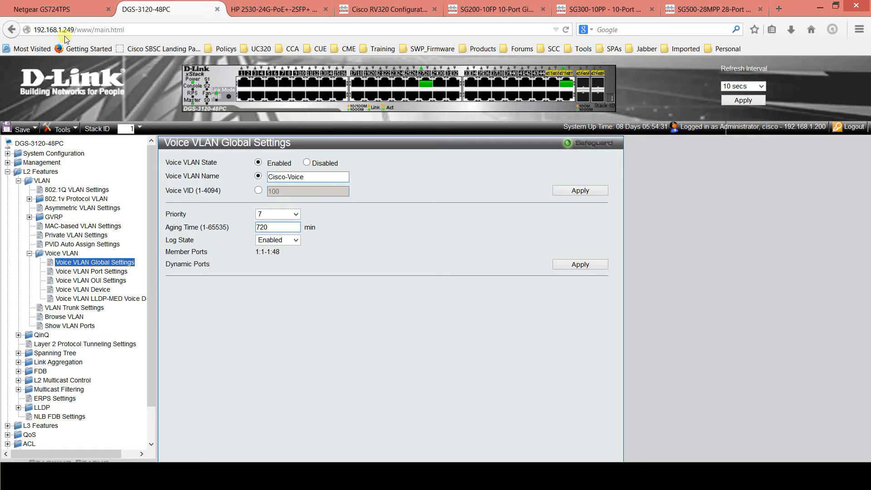
- Log in to the Netgear GS724TPS and reach its System Information page
left_click(39, 9)
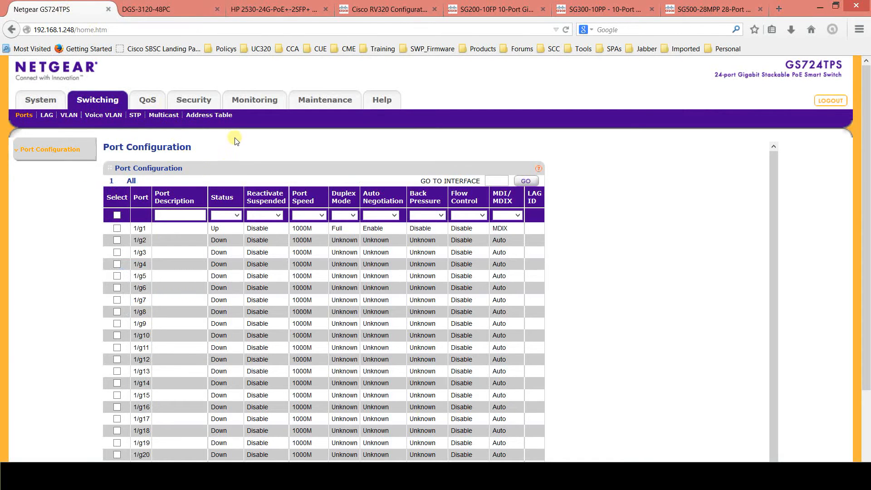
mouse_move(72, 176)
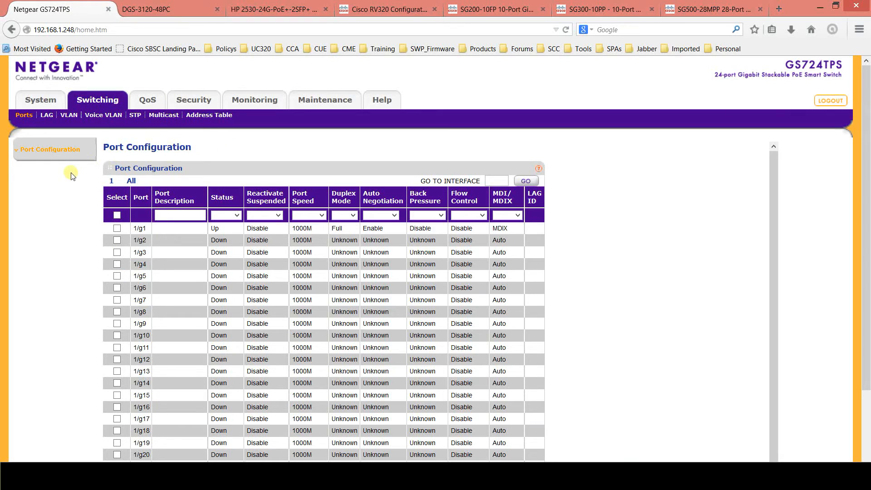
mouse_move(67, 114)
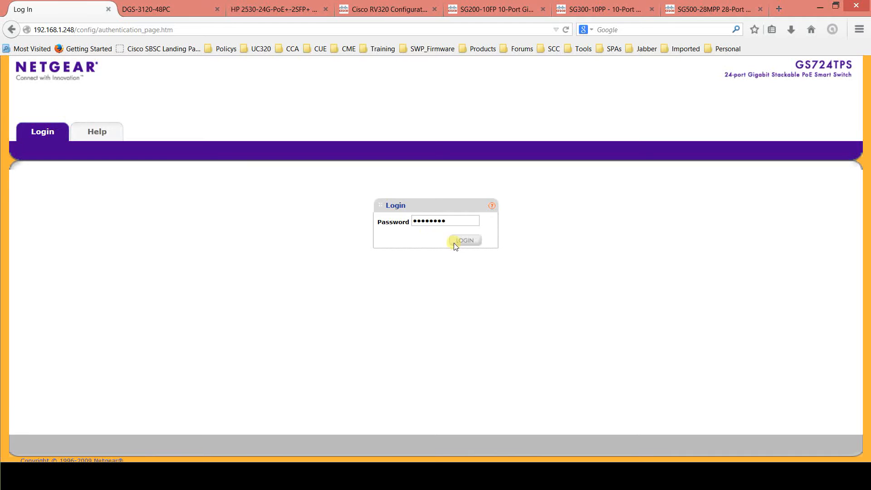
left_click(464, 240)
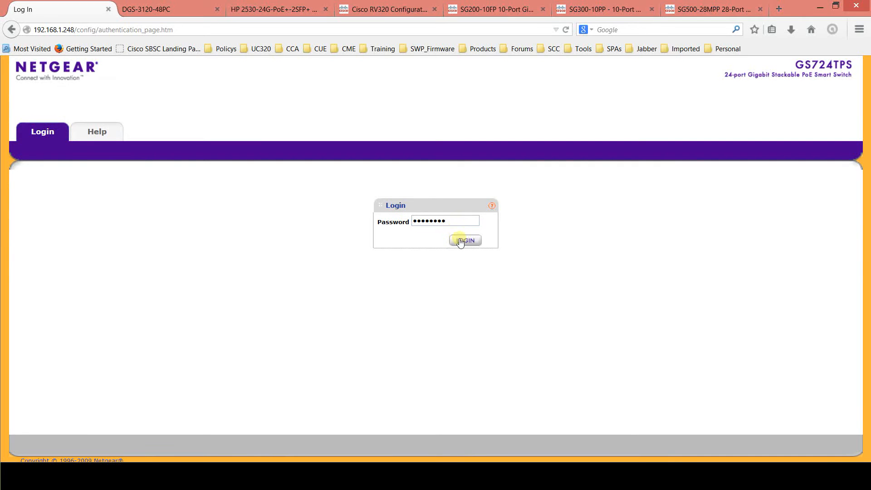
left_click(465, 240)
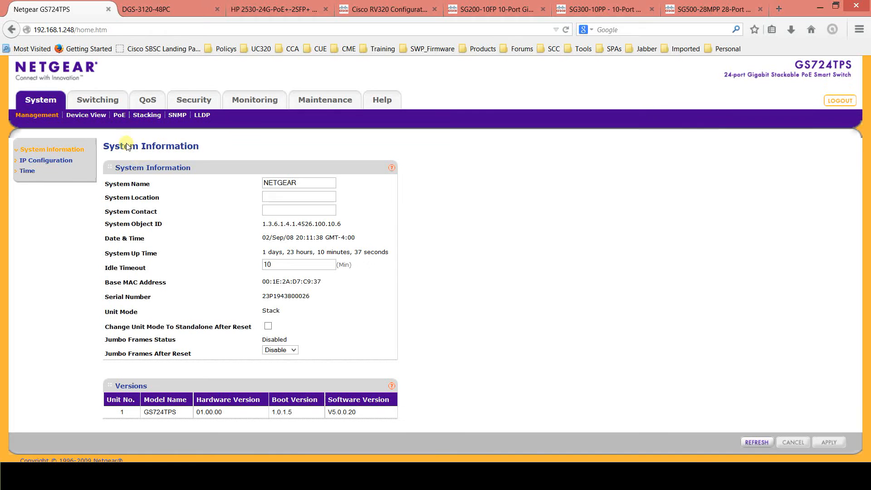
mouse_move(98, 100)
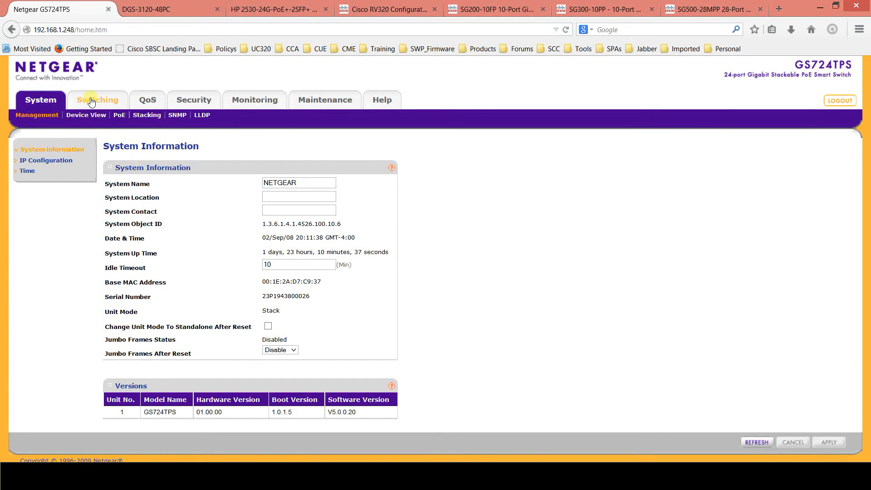
- Go through Switching > VLAN > Advanced to reach the Netgear VLAN Membership page
left_click(97, 99)
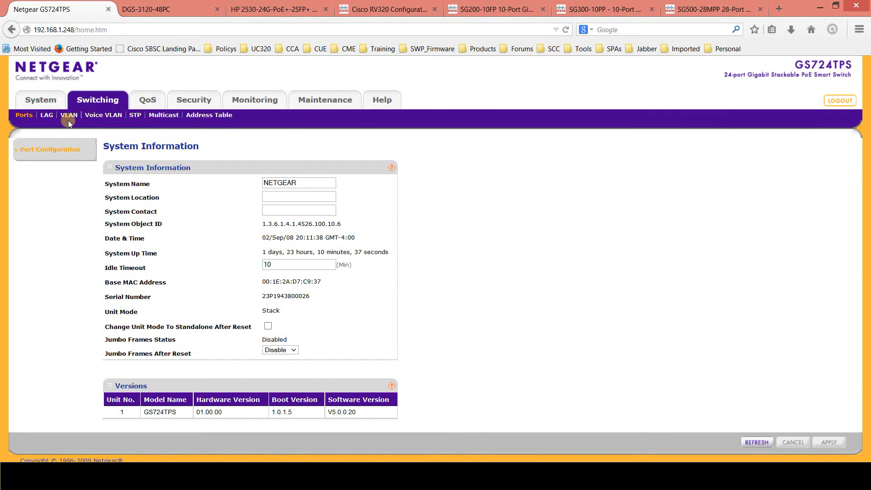
left_click(69, 114)
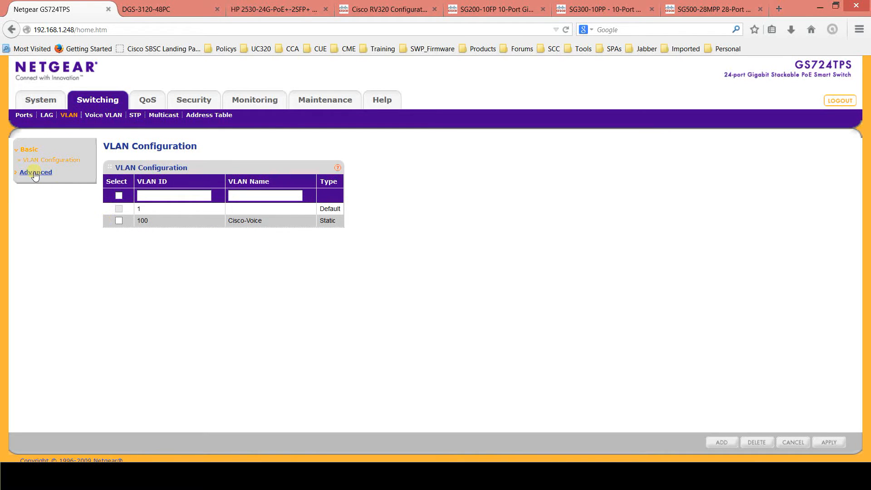
left_click(35, 172)
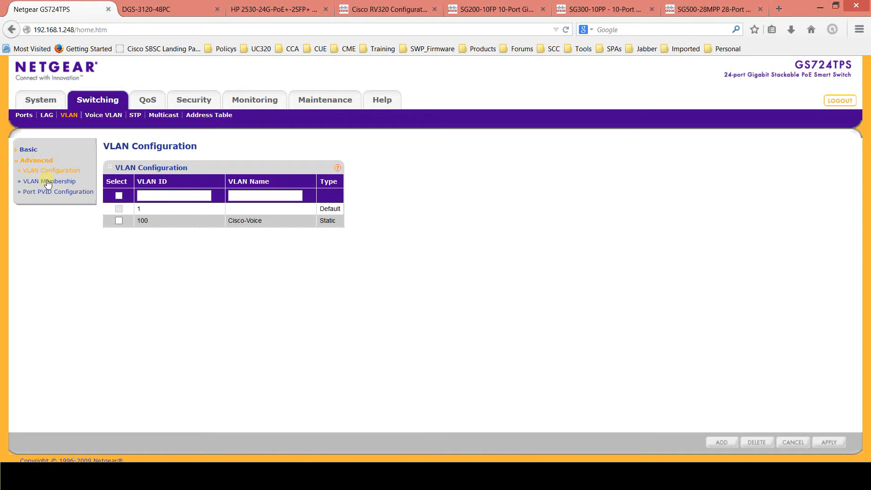
left_click(49, 181)
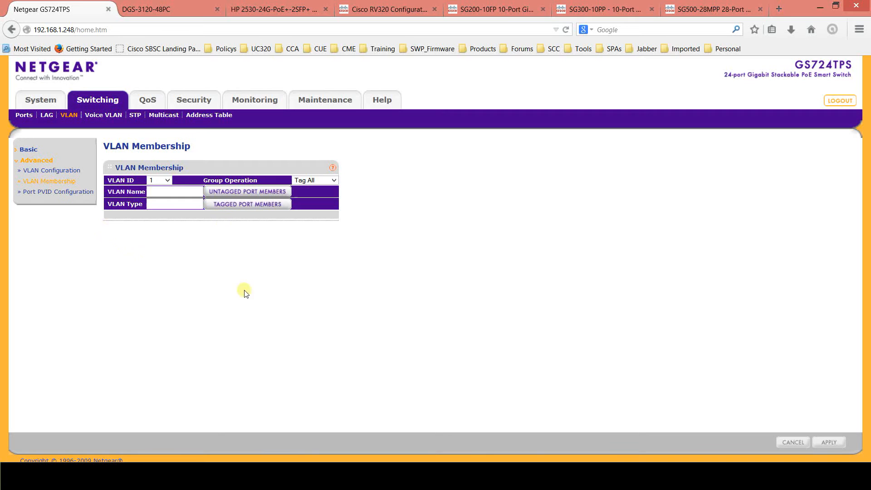
mouse_move(265, 267)
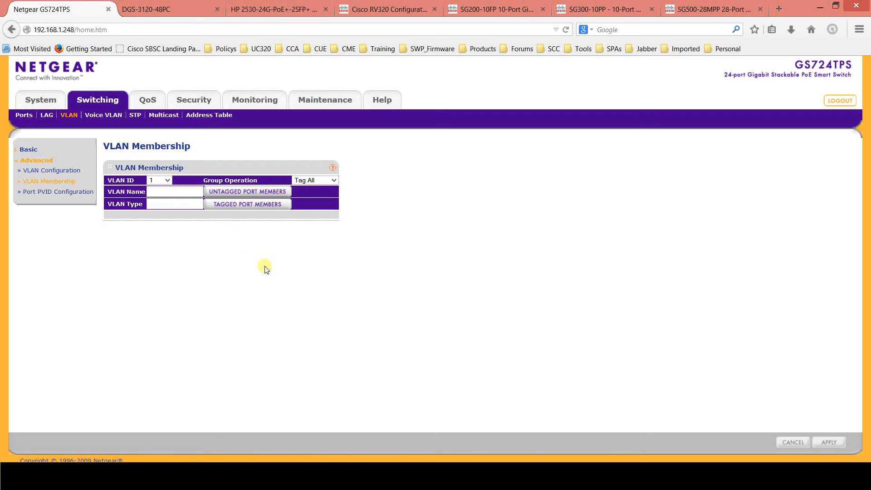
mouse_move(312, 355)
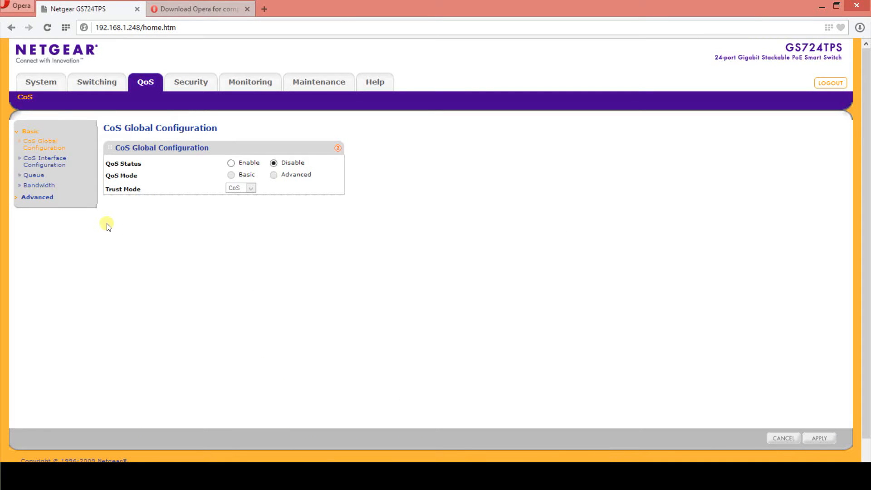
mouse_move(97, 82)
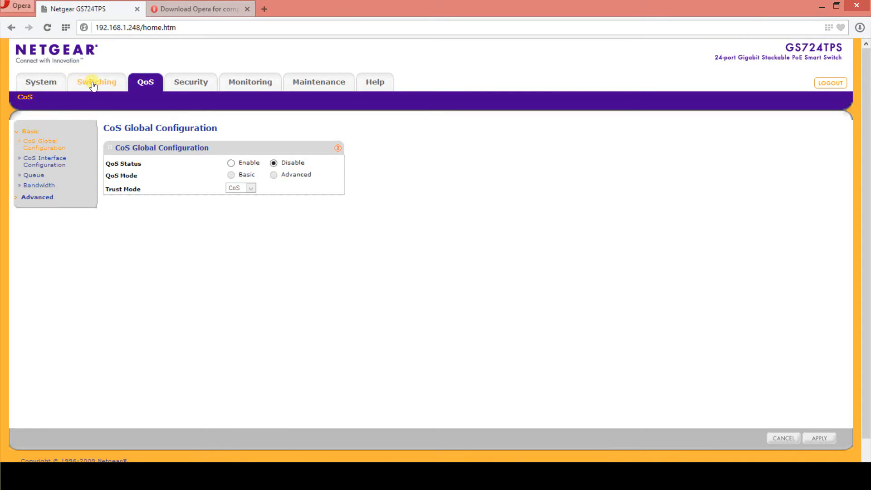
- Log back in to the Netgear GS724TPS switch with the password
left_click(830, 82)
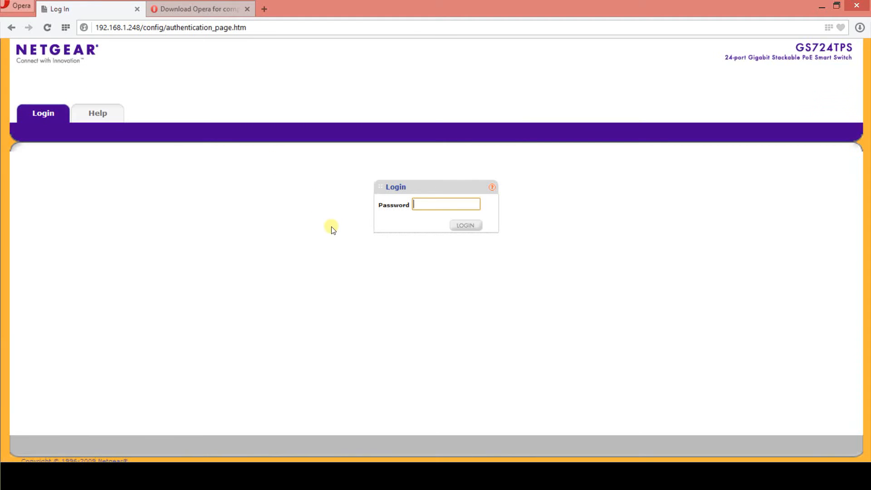
type("password")
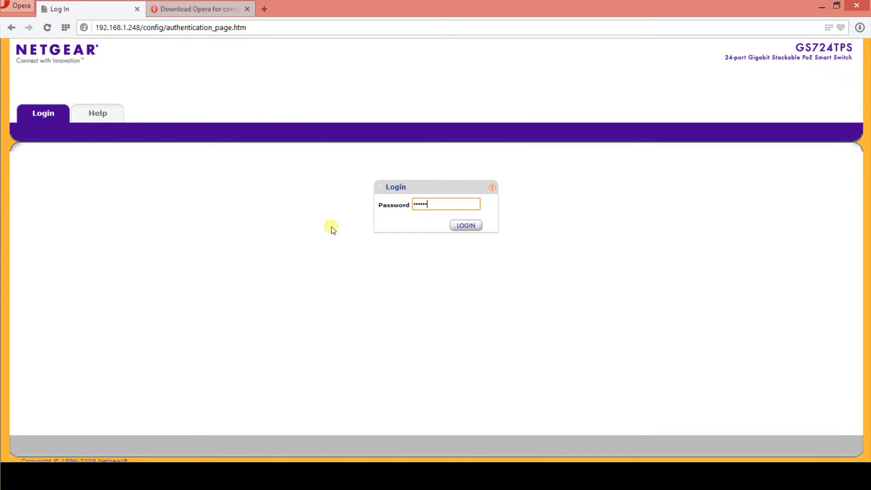
left_click(465, 225)
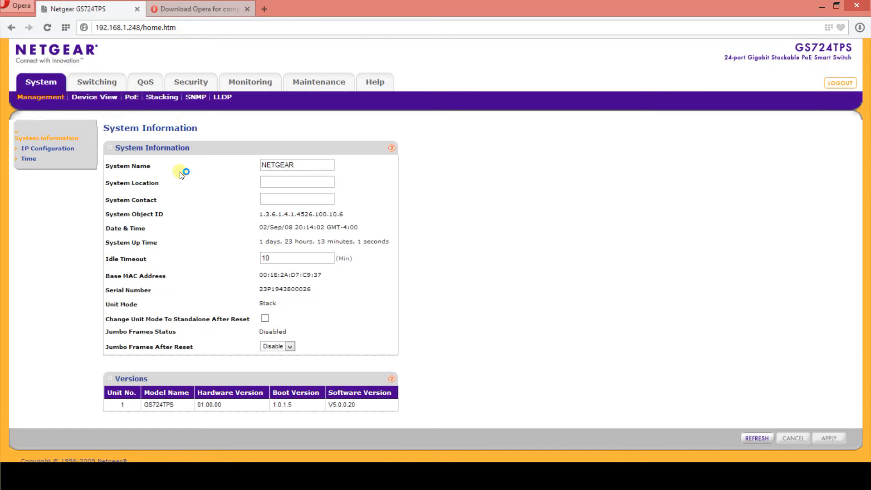
mouse_move(101, 102)
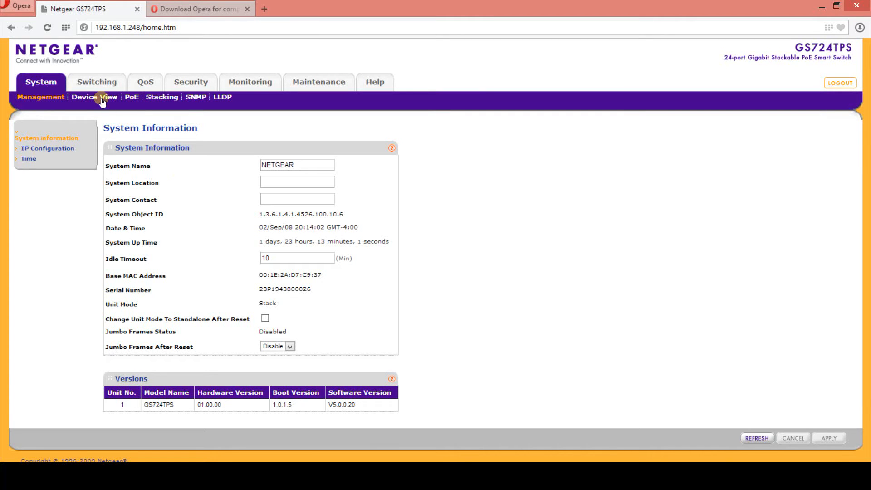
- Show VLAN 100 Cisco-Voice membership with the Unit 1 port list expanded
left_click(97, 82)
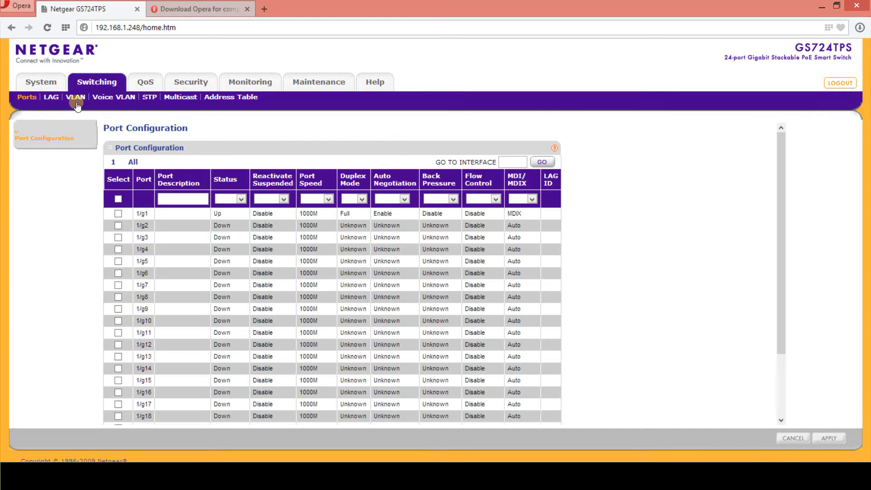
left_click(75, 96)
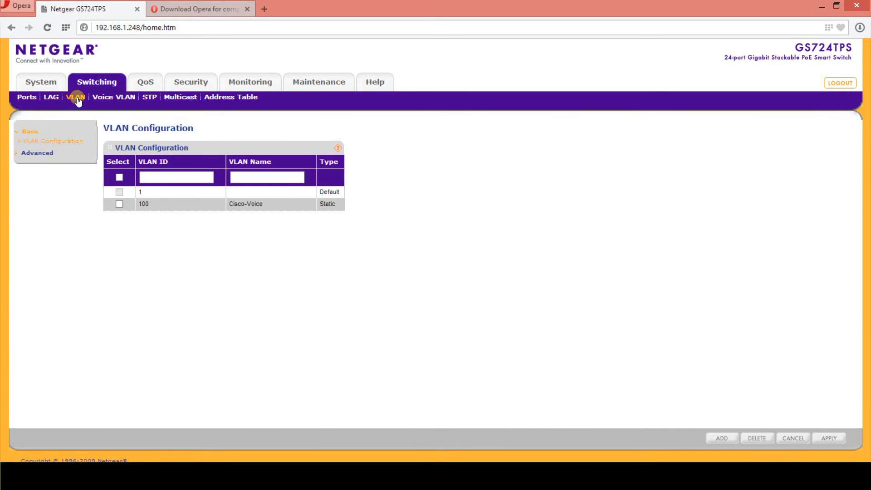
left_click(38, 153)
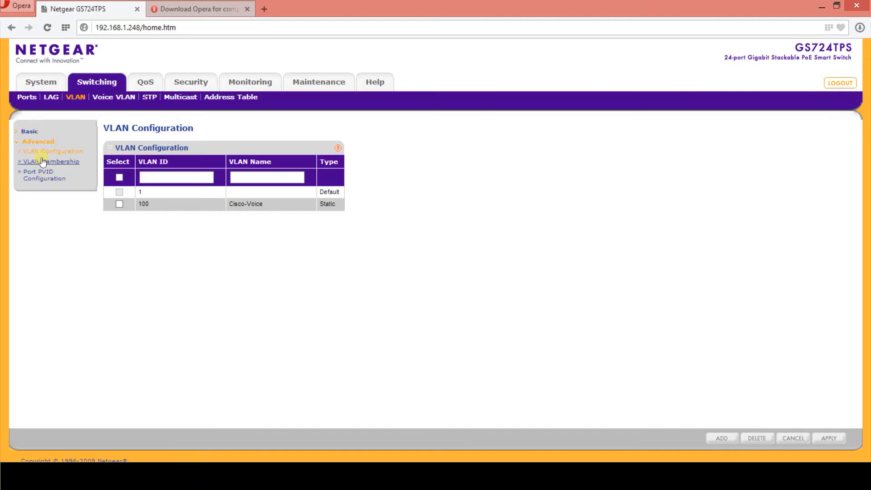
left_click(50, 161)
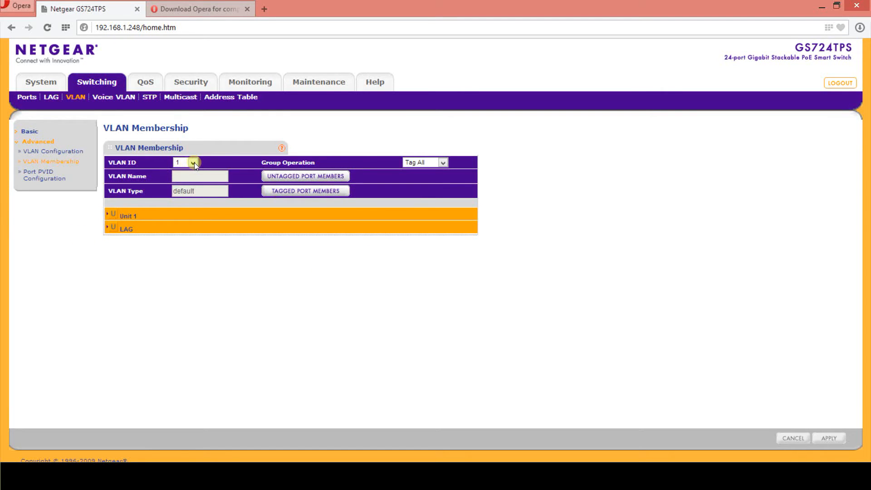
left_click(193, 162)
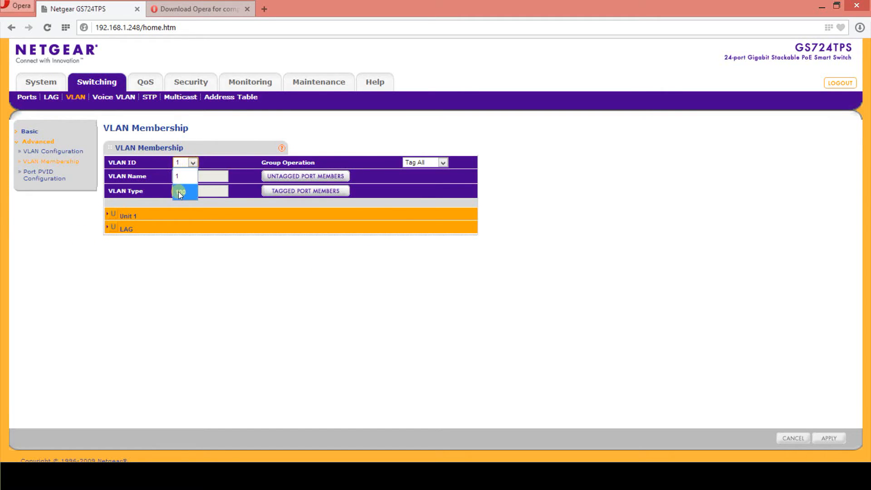
left_click(193, 162)
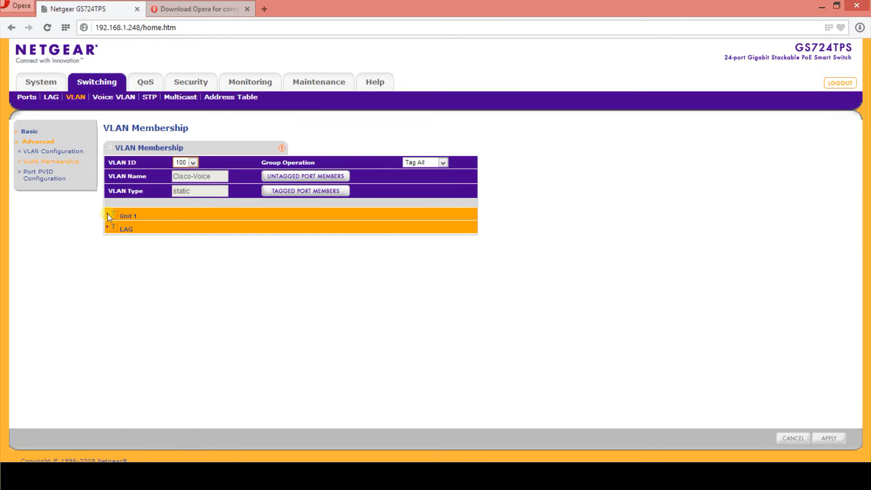
left_click(108, 216)
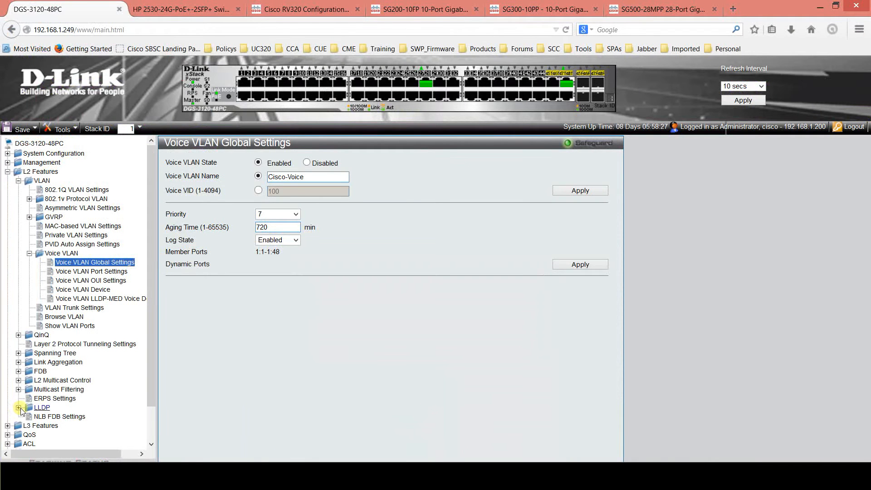
- Enable LLDP State in the D-Link LLDP Global Settings, apply it, and acknowledge success
left_click(19, 407)
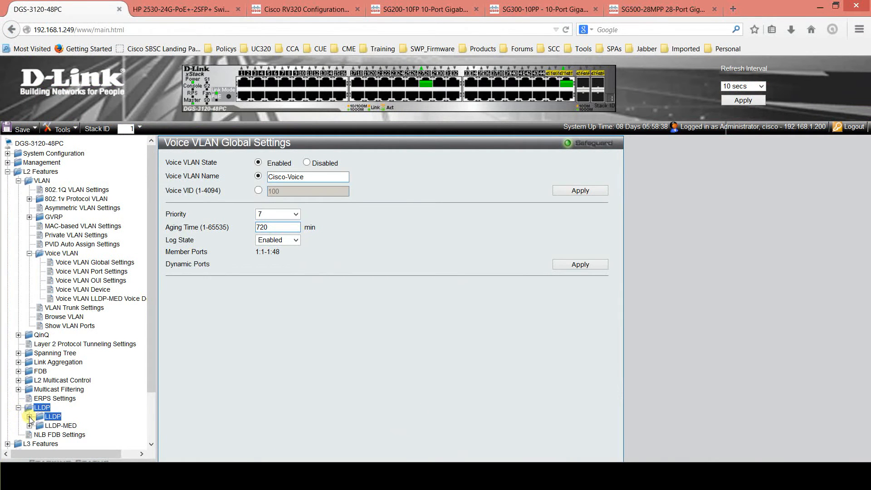
left_click(86, 425)
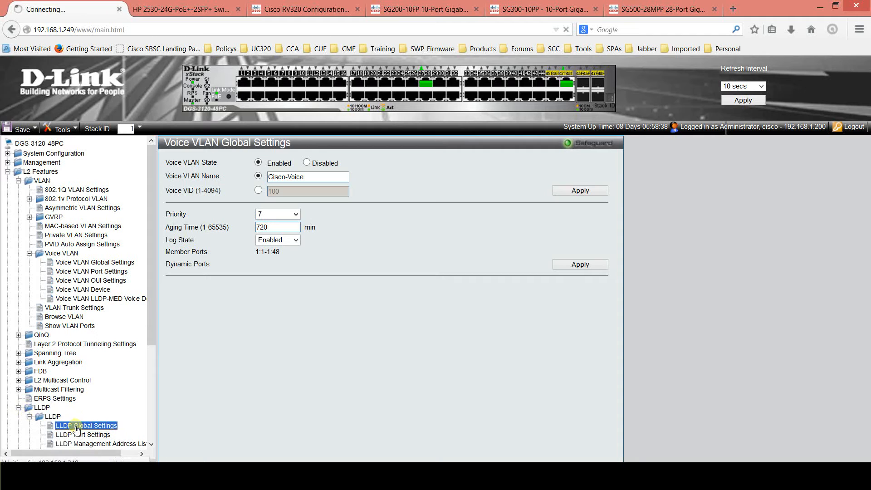
left_click(86, 425)
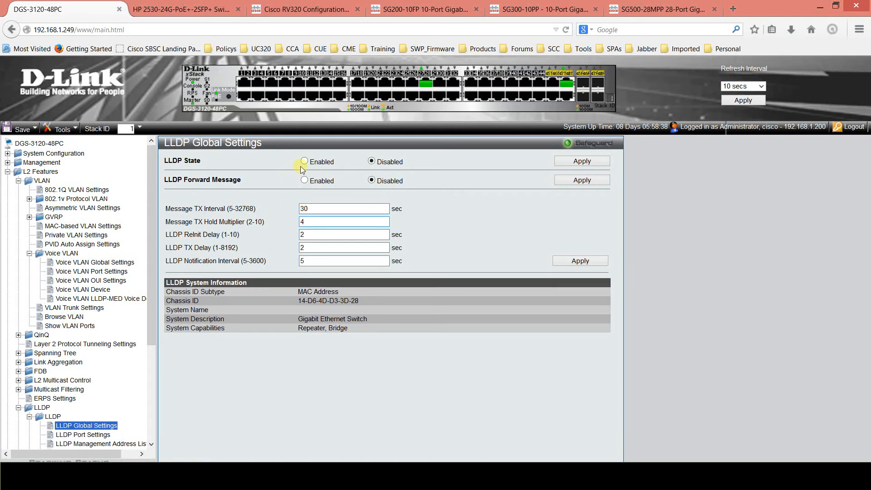
left_click(305, 162)
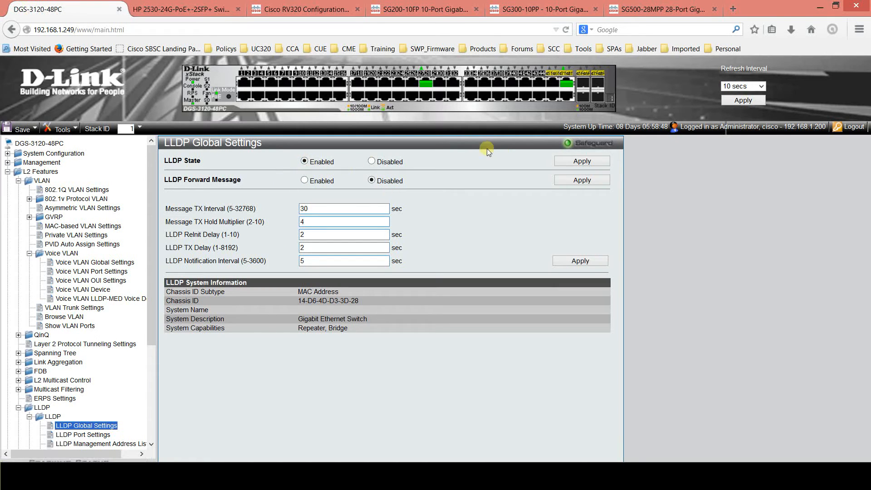
left_click(581, 161)
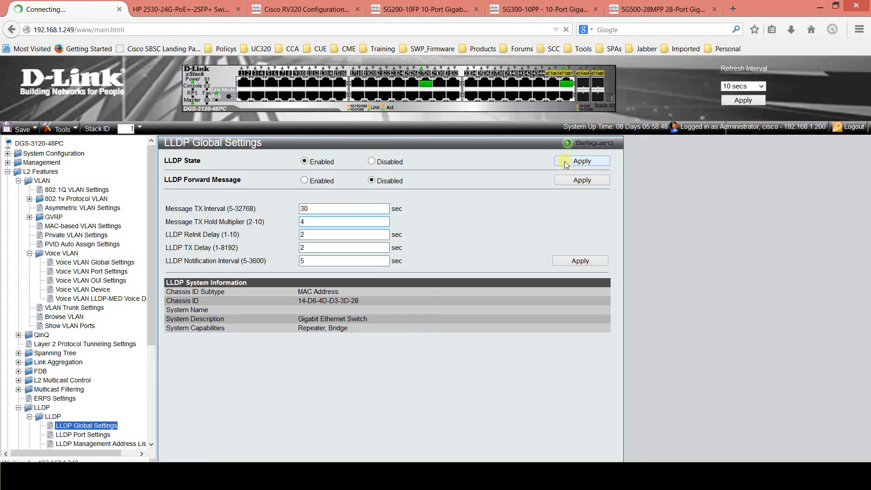
left_click(581, 161)
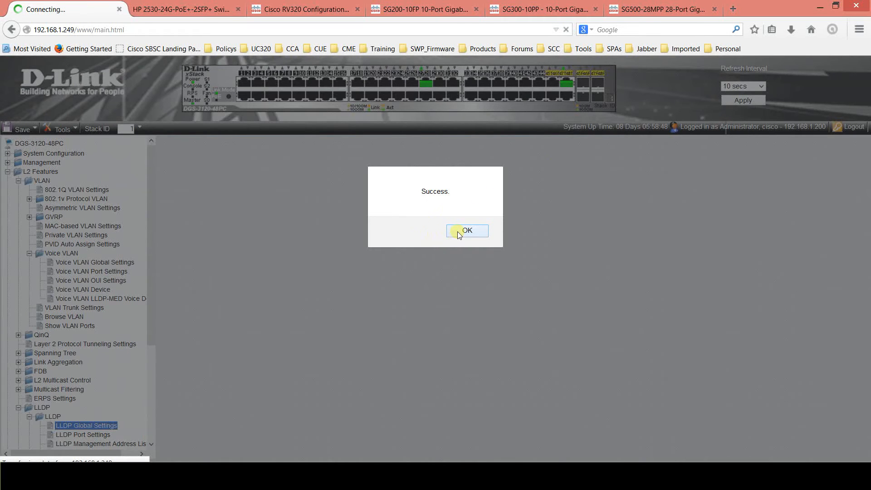
left_click(467, 230)
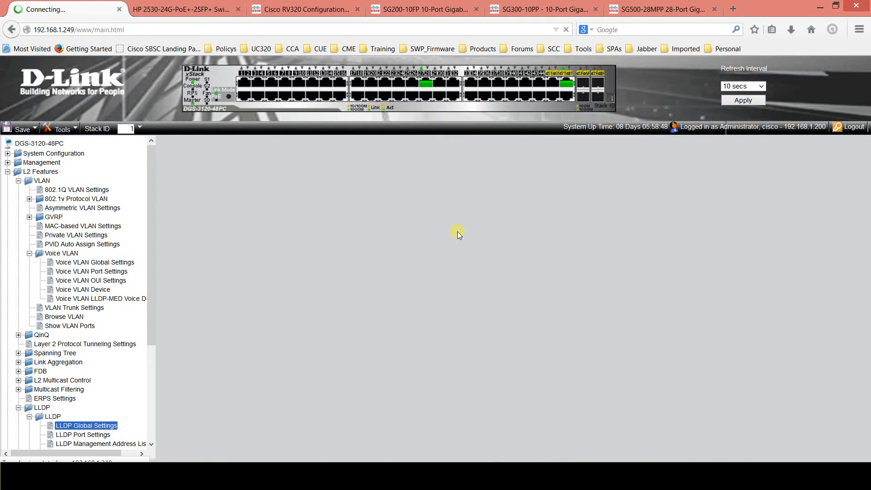
left_click(86, 425)
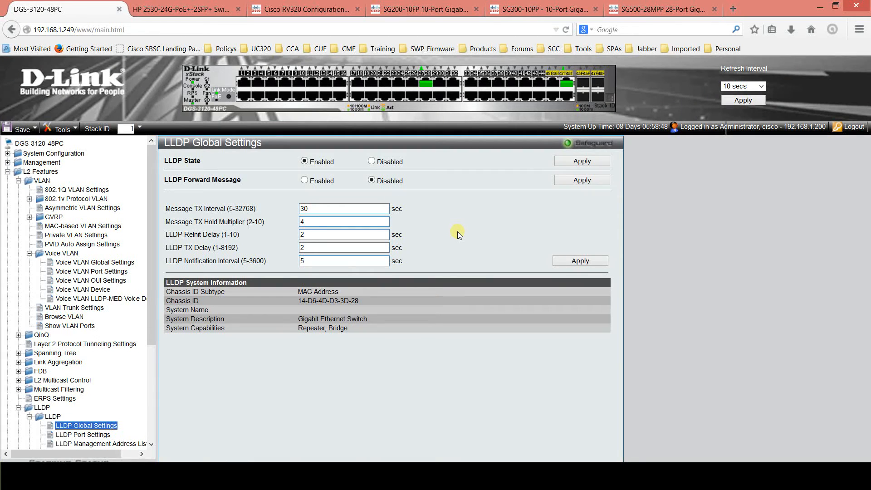
mouse_move(494, 173)
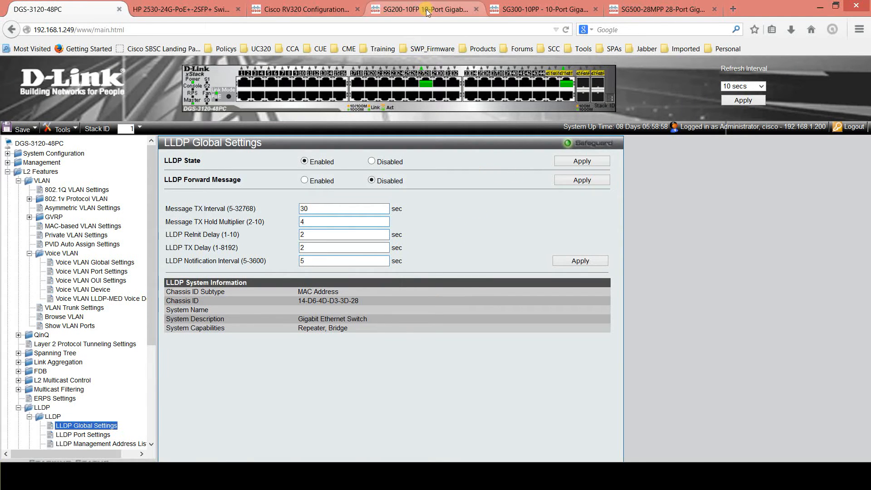
- On the SG200-10FP, show Port VLAN Membership with GE1-GE3, GE8, GE9 tagged VLAN 100
left_click(425, 9)
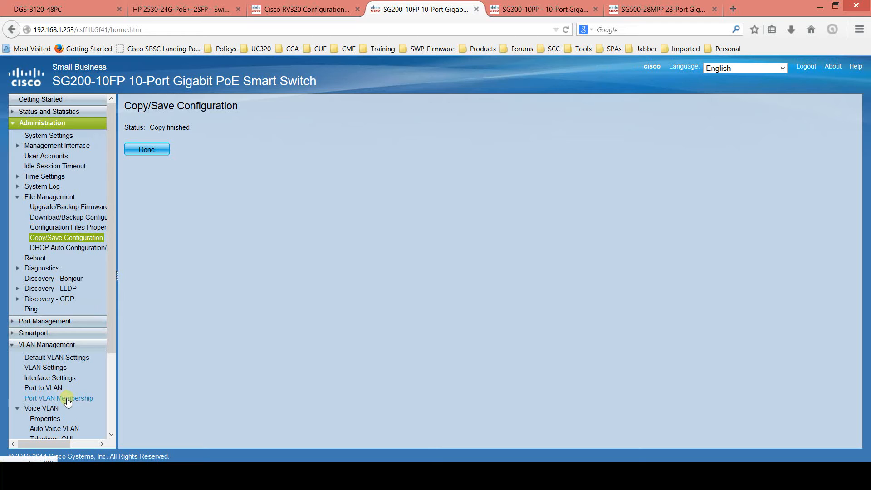
left_click(59, 399)
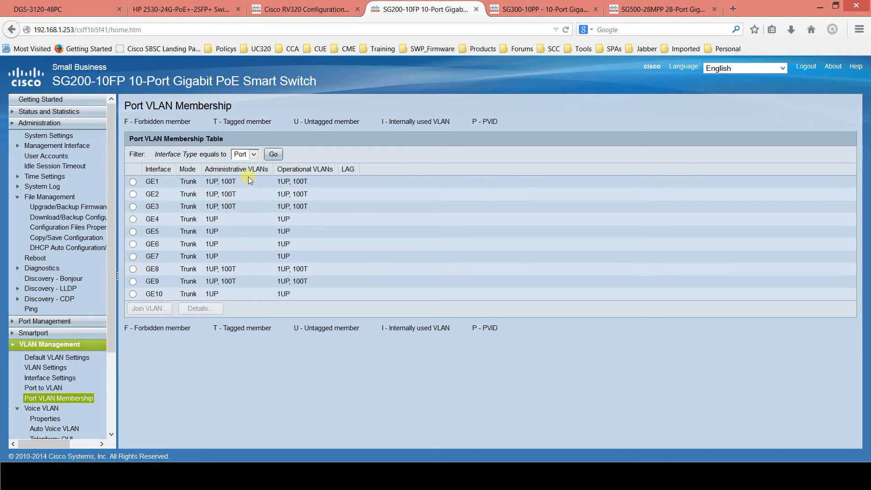
mouse_move(169, 189)
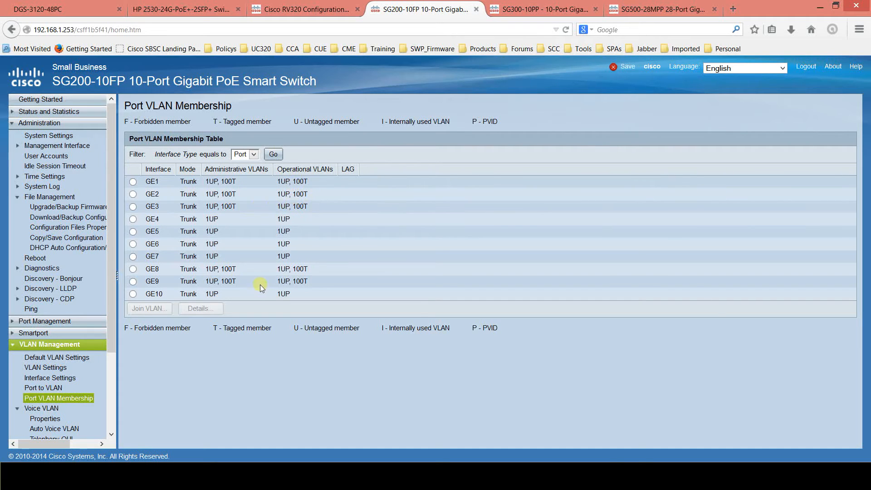
mouse_move(272, 280)
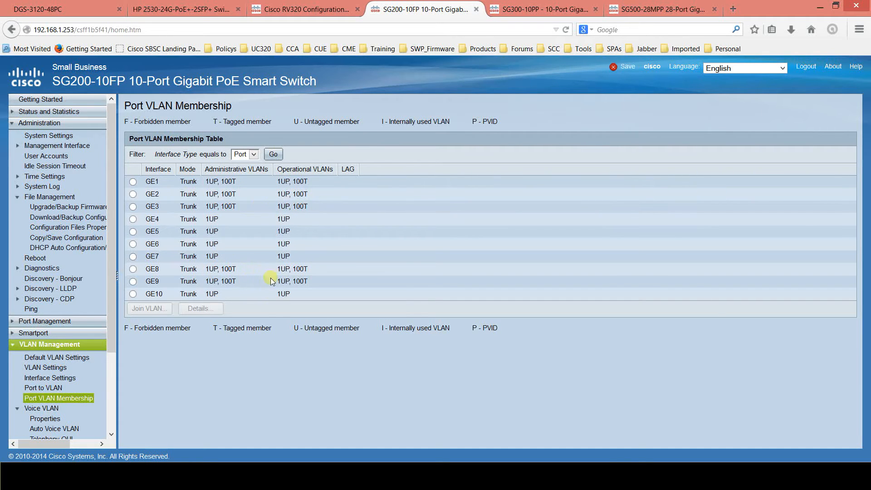
mouse_move(273, 343)
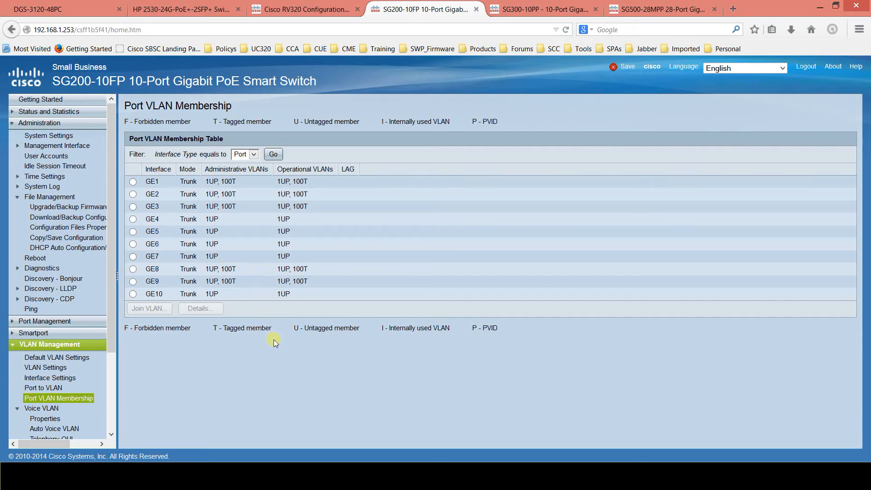
mouse_move(561, 114)
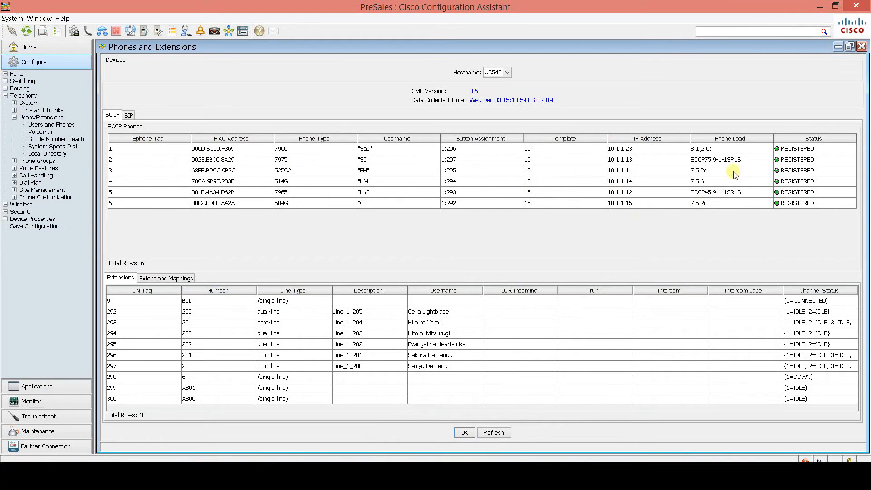
mouse_move(516, 240)
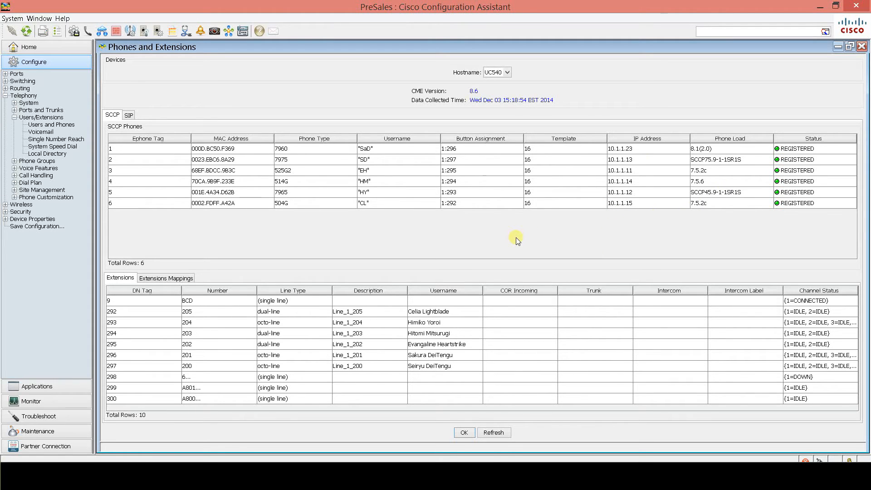
mouse_move(304, 122)
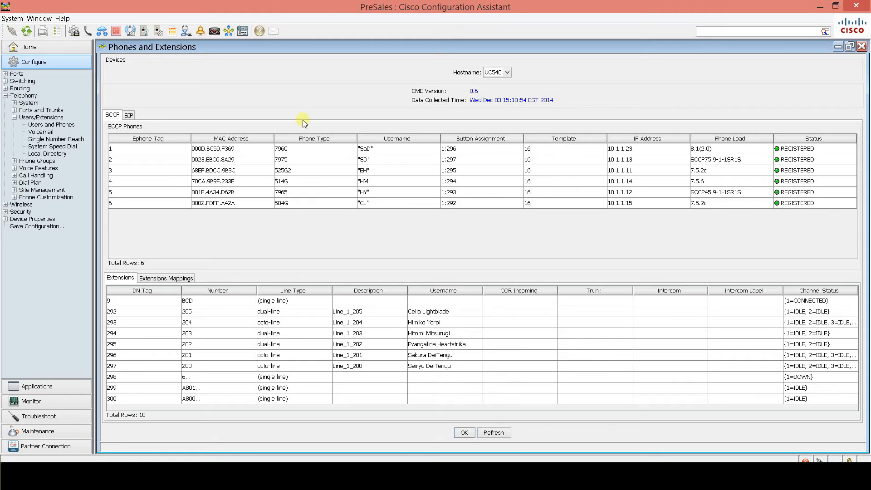
mouse_move(143, 87)
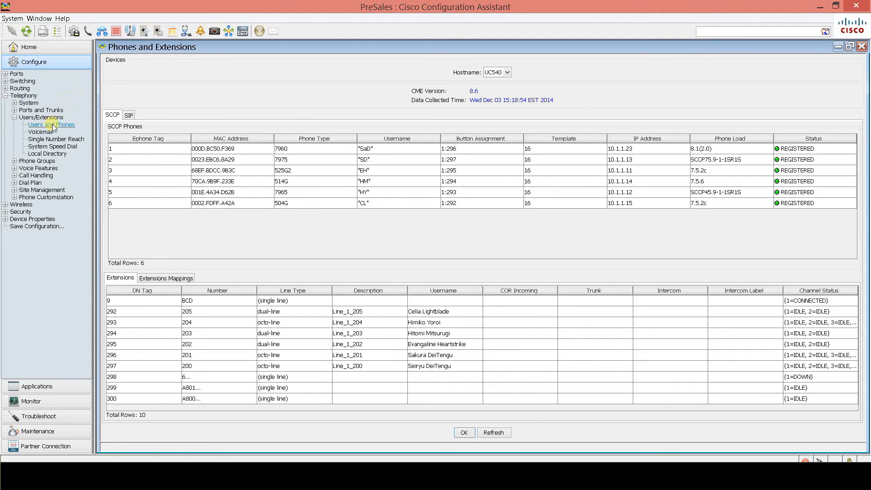
- Open Telephony > Users/Extensions > Users and Phones, listing extensions 200-205
left_click(50, 125)
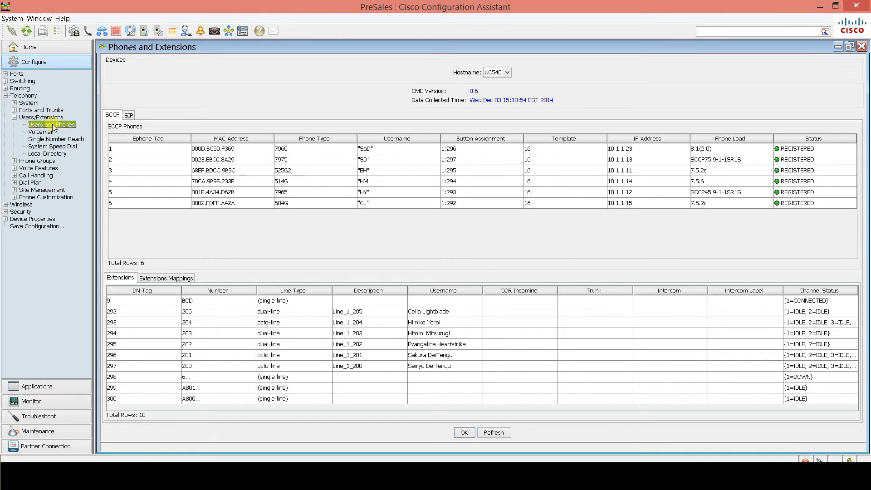
left_click(52, 125)
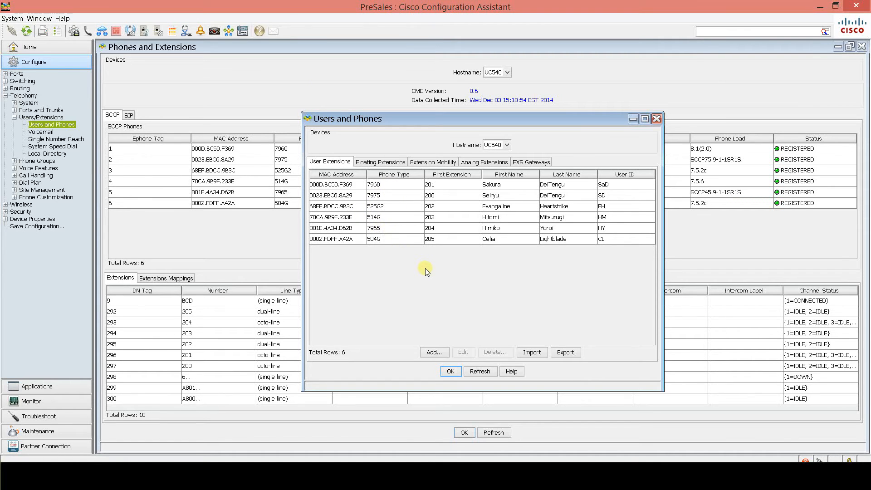
mouse_move(425, 271)
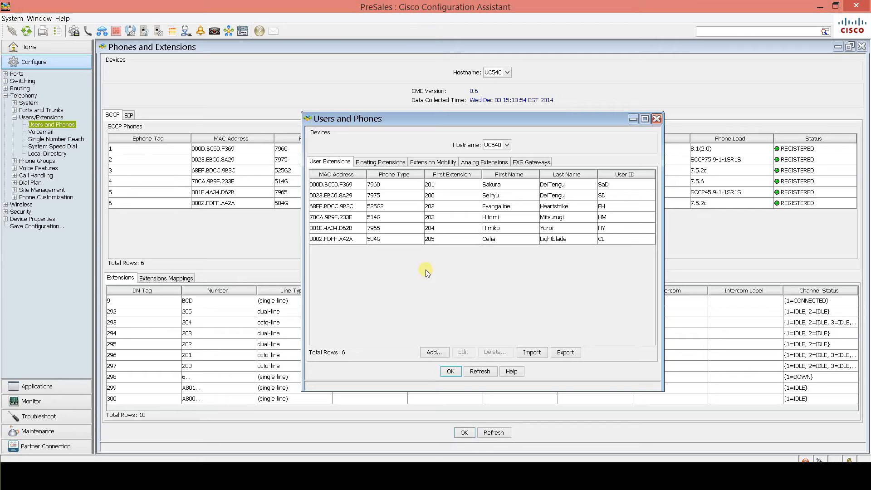
mouse_move(408, 214)
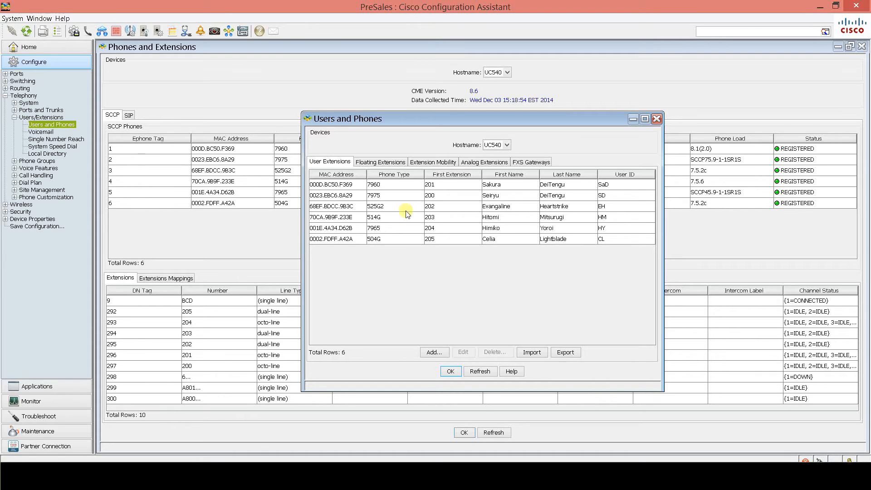
mouse_move(457, 287)
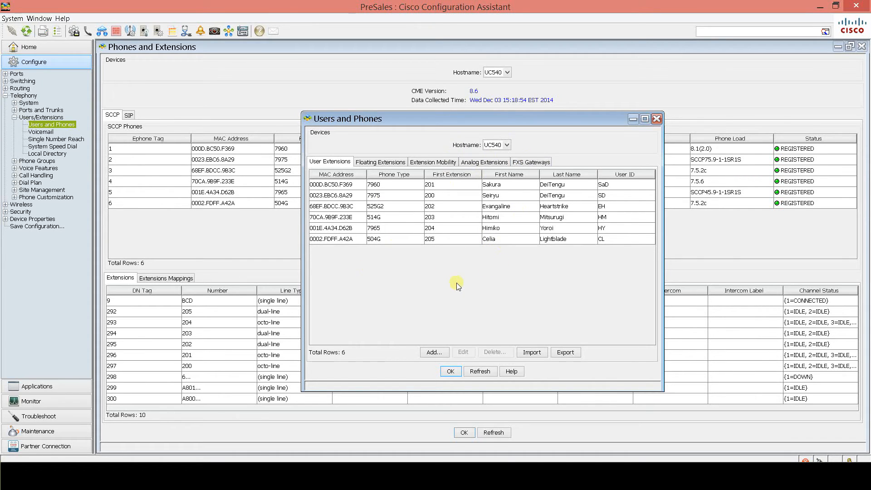
mouse_move(408, 334)
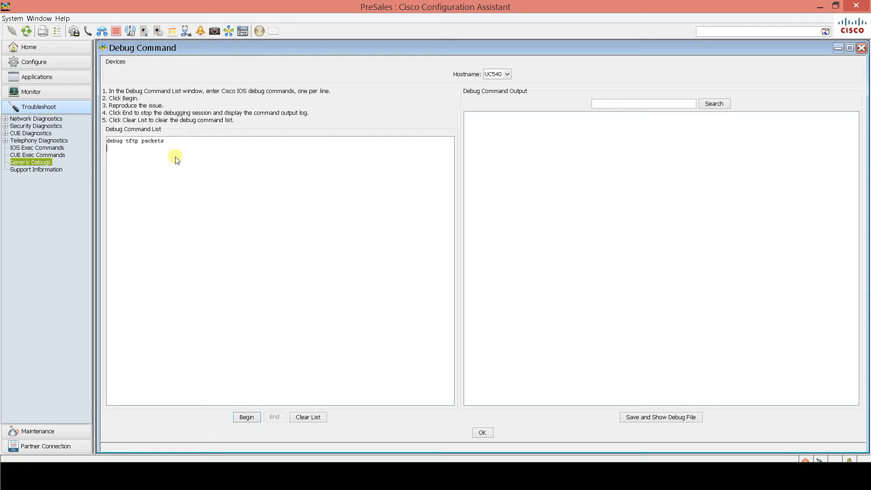
- Add 'debug tftp events' below debug tftp packets and begin the debug session
type("debug")
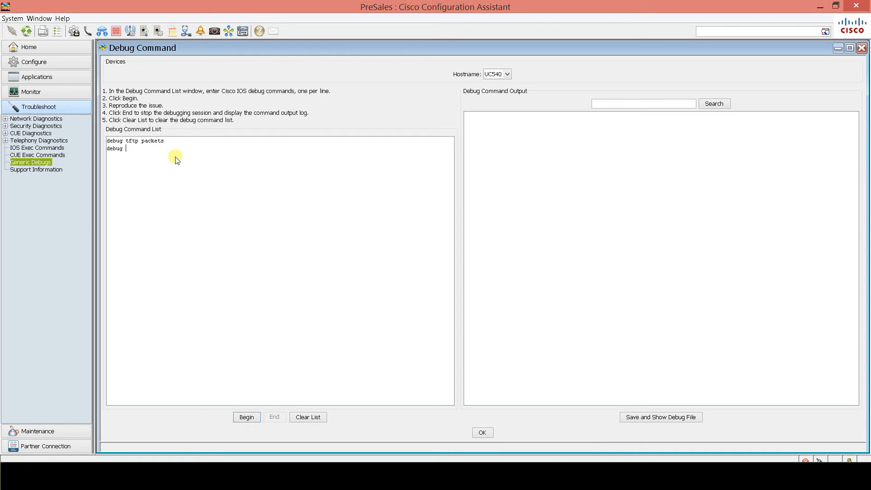
type("tftp")
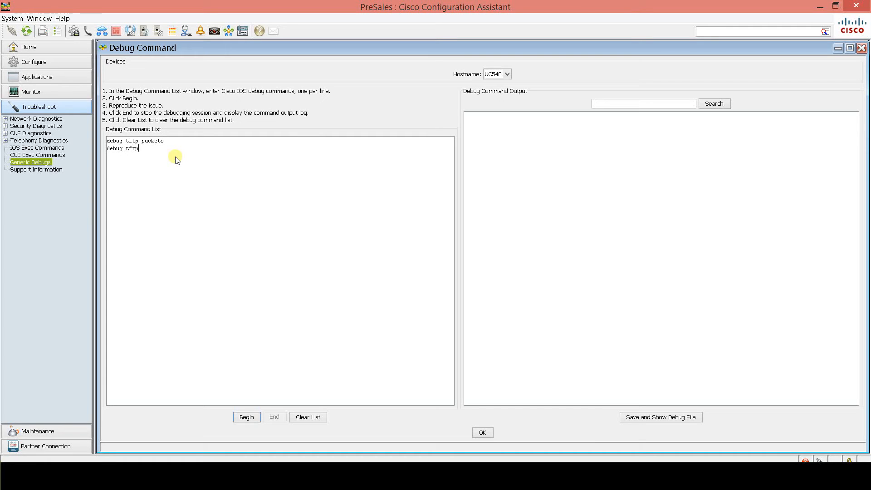
type("events")
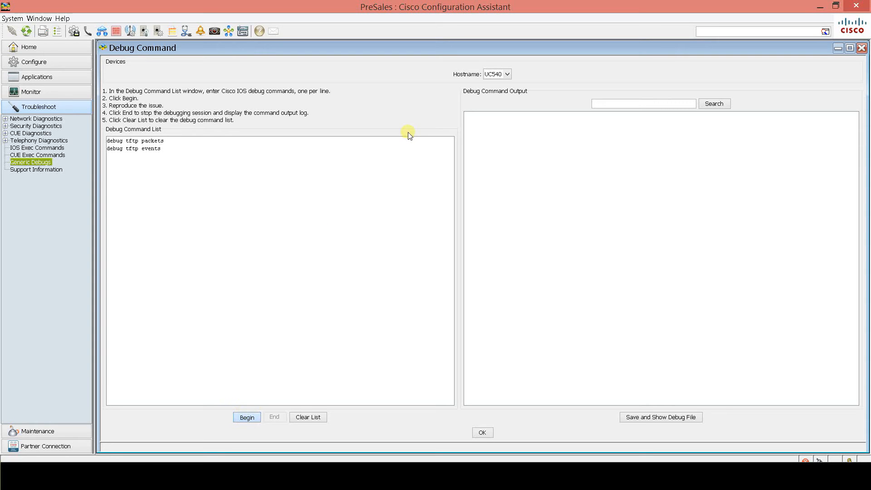
left_click(246, 417)
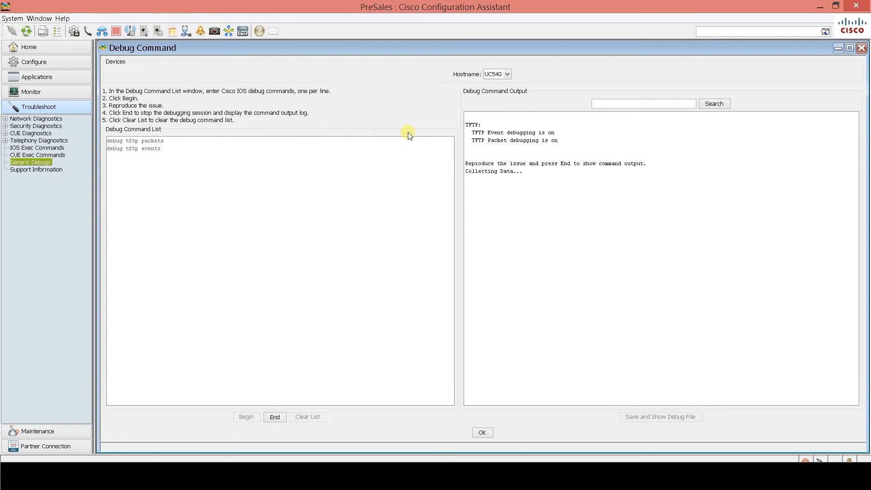
mouse_move(327, 410)
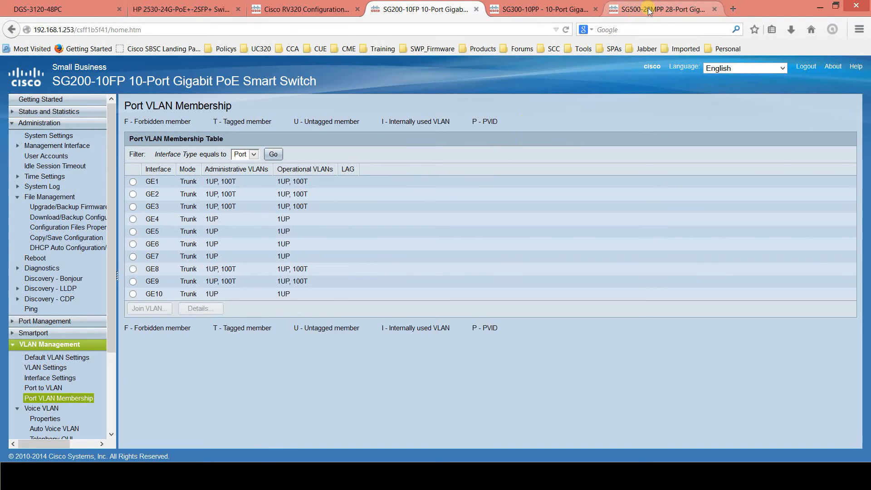
- Switch to the SG500-28MPP switch's management page
left_click(661, 9)
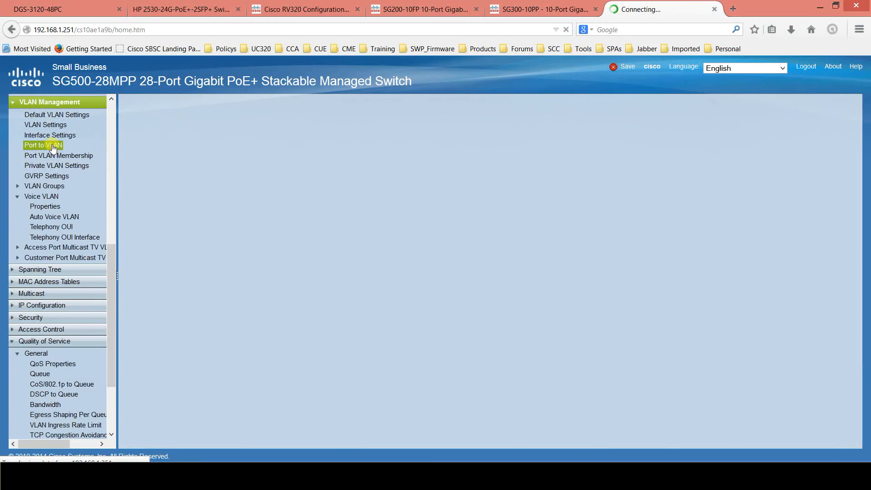
- Review the SG500-28MPP Port to VLAN table, then open Port VLAN Membership
left_click(42, 146)
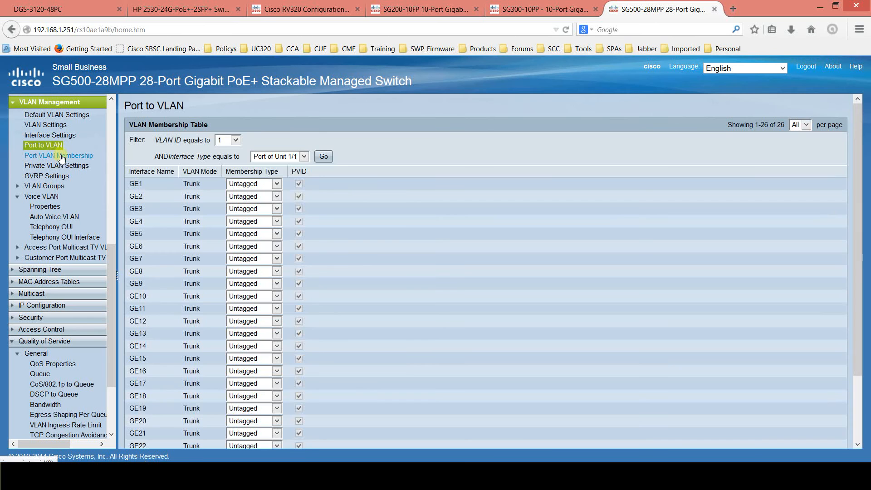
left_click(58, 155)
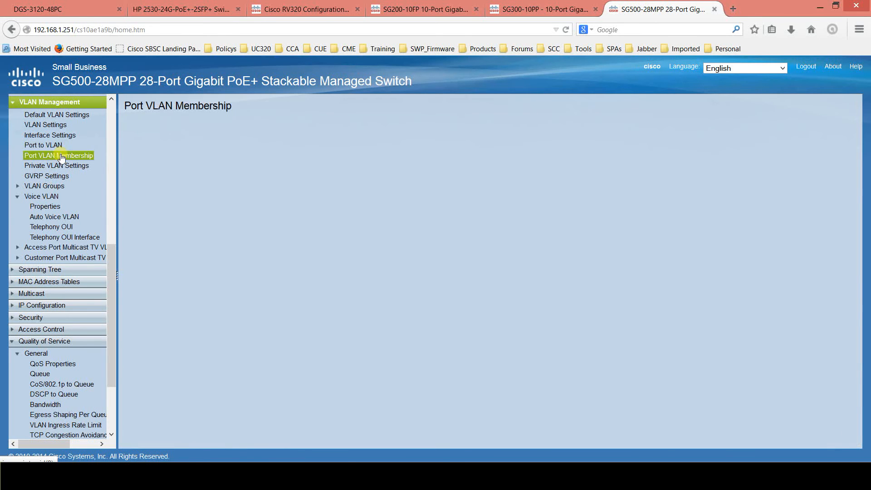
left_click(59, 155)
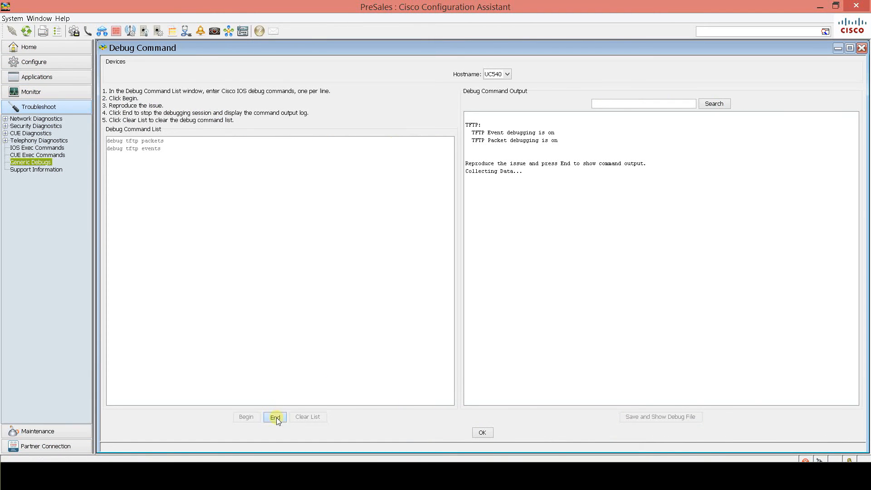
- End the TFTP debug, refresh Users and Phones, and select the new 525G phone
left_click(274, 417)
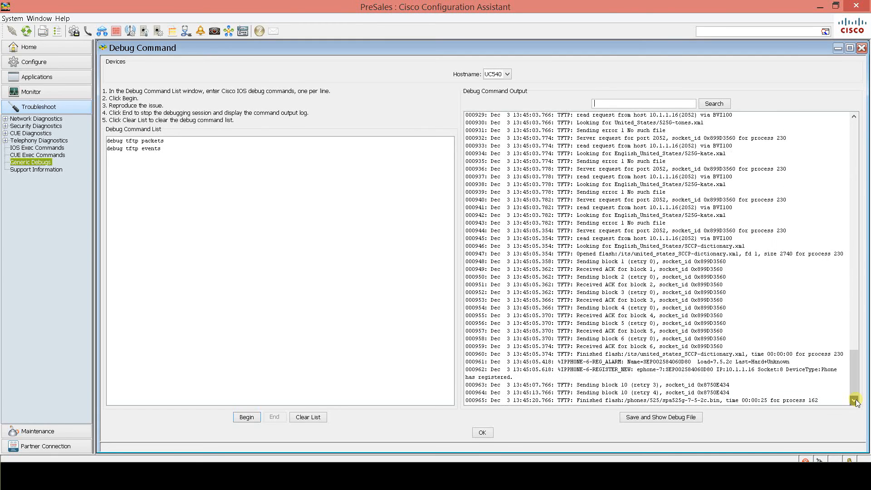
mouse_move(87, 89)
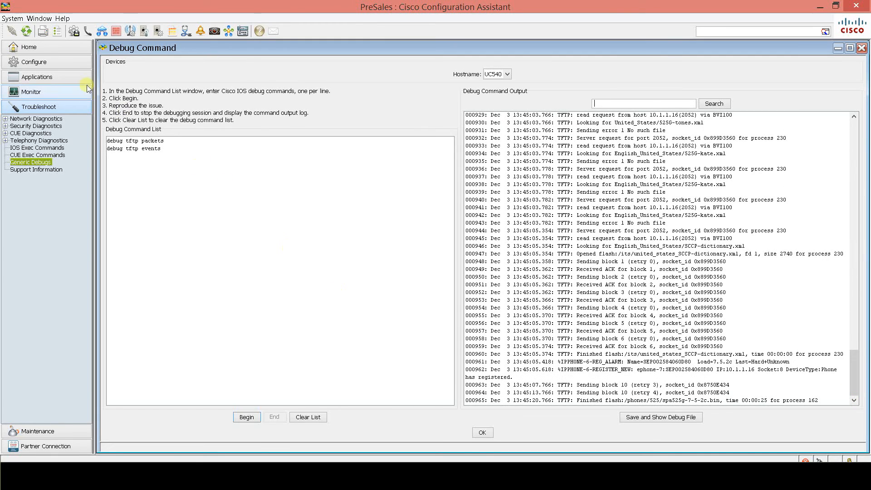
left_click(34, 61)
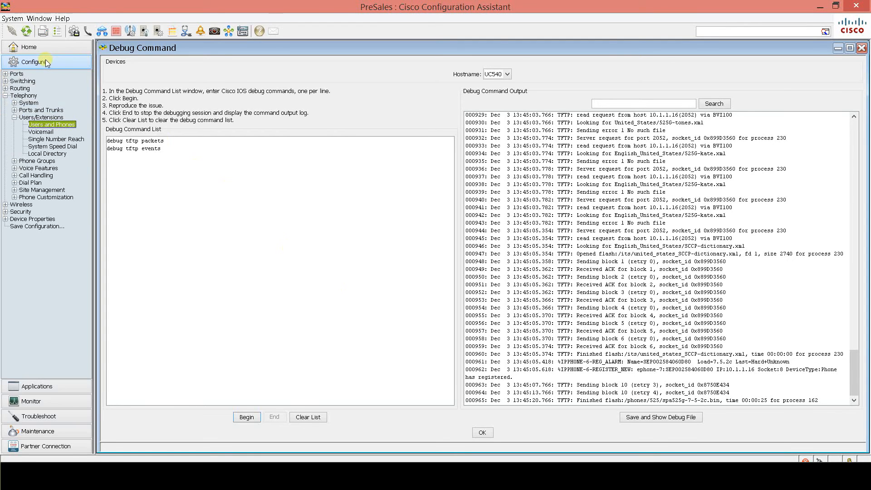
left_click(52, 124)
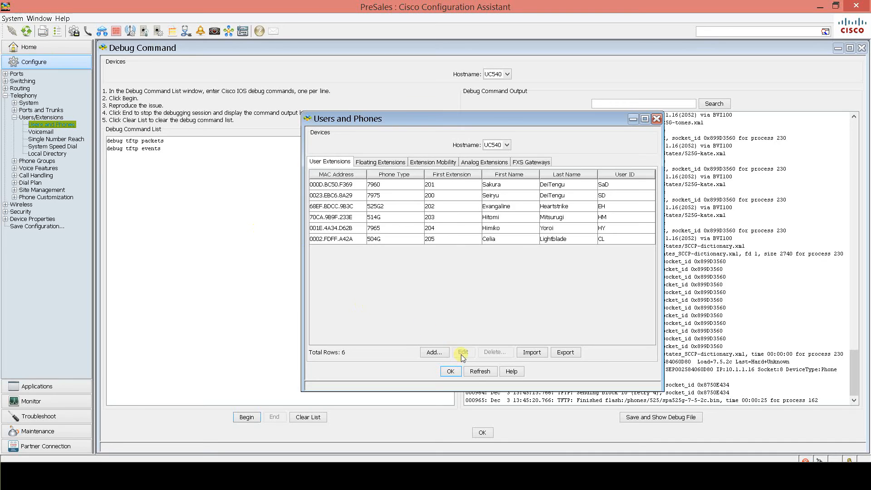
left_click(480, 371)
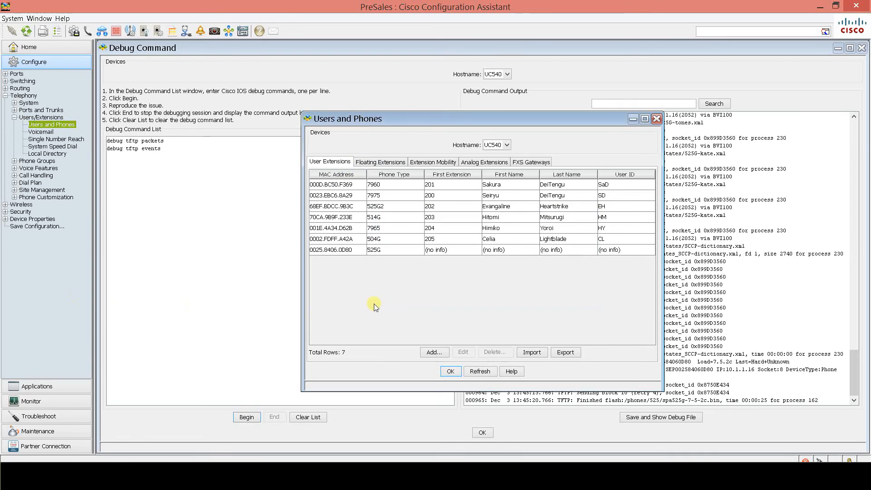
left_click(394, 249)
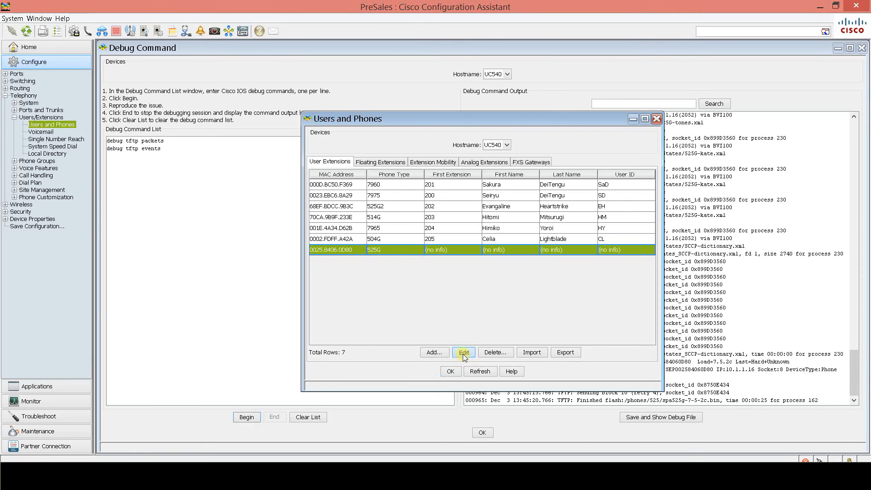
- Enter the 525G phone's user details: name Zero Touch, user ID and password
left_click(463, 351)
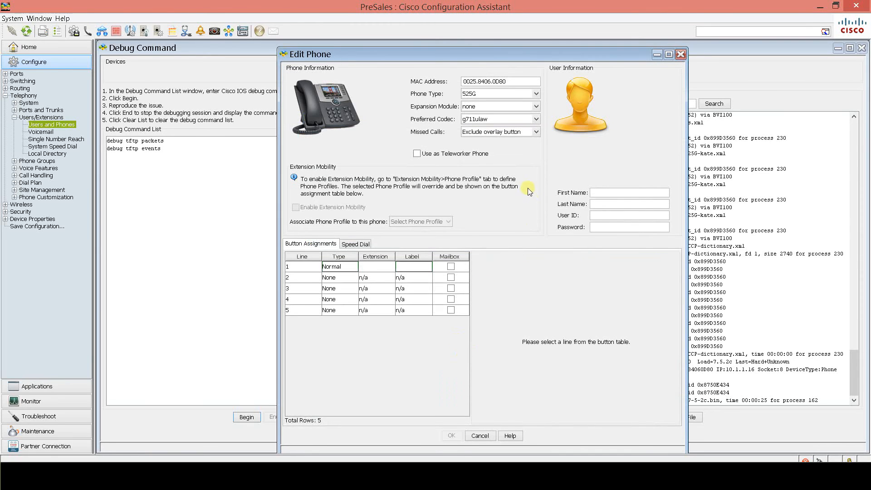
type("Ze")
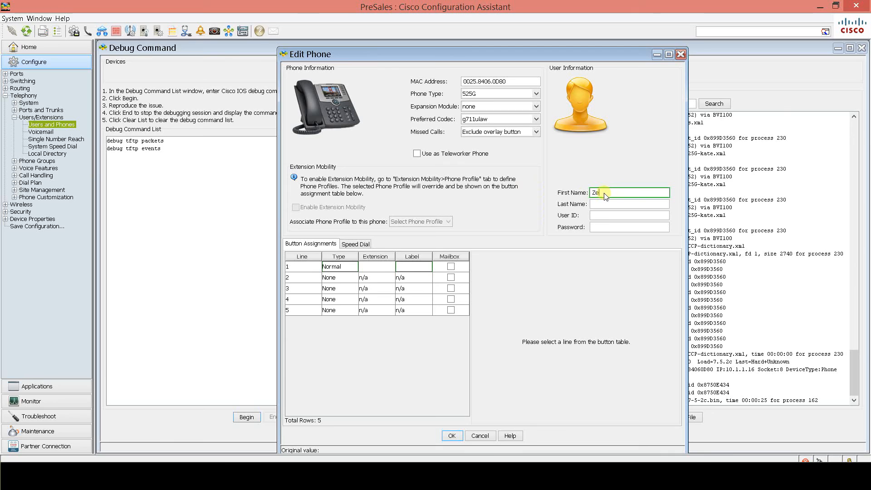
type("T")
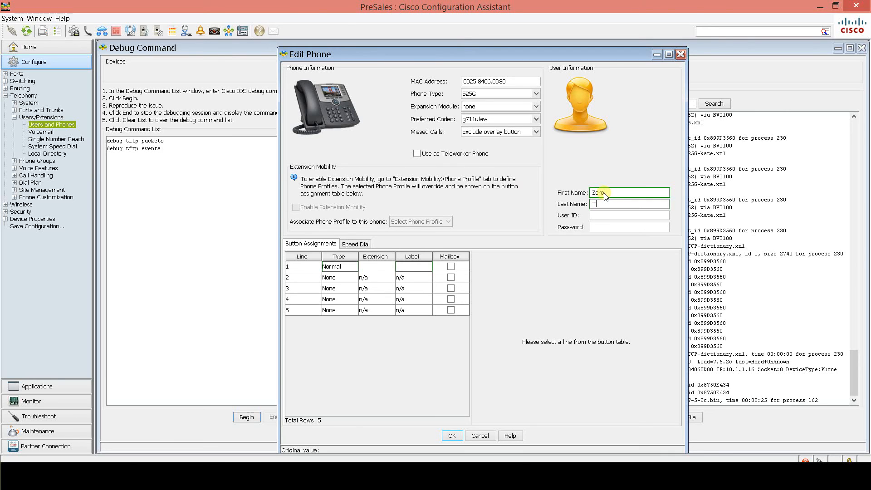
type("ouch")
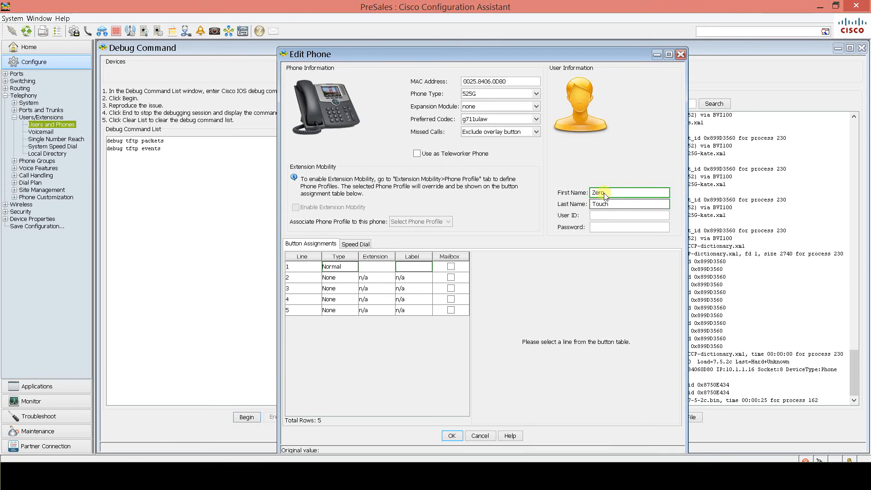
type("Ztouch")
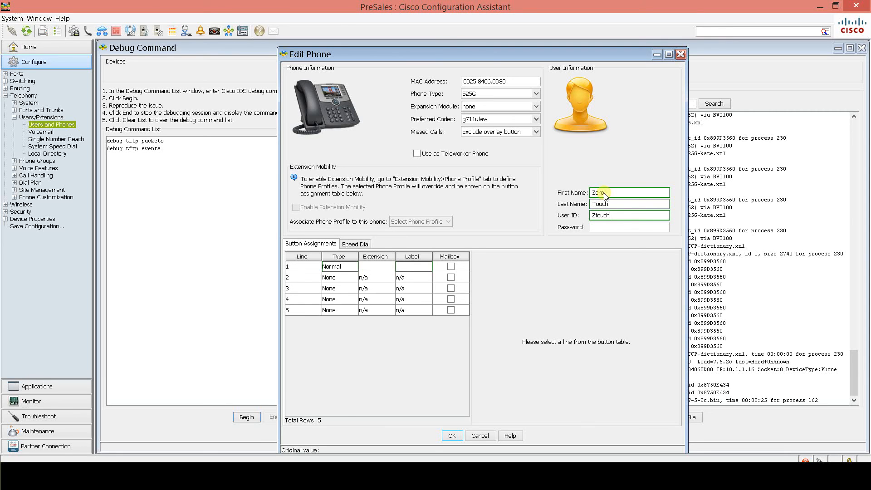
type("******")
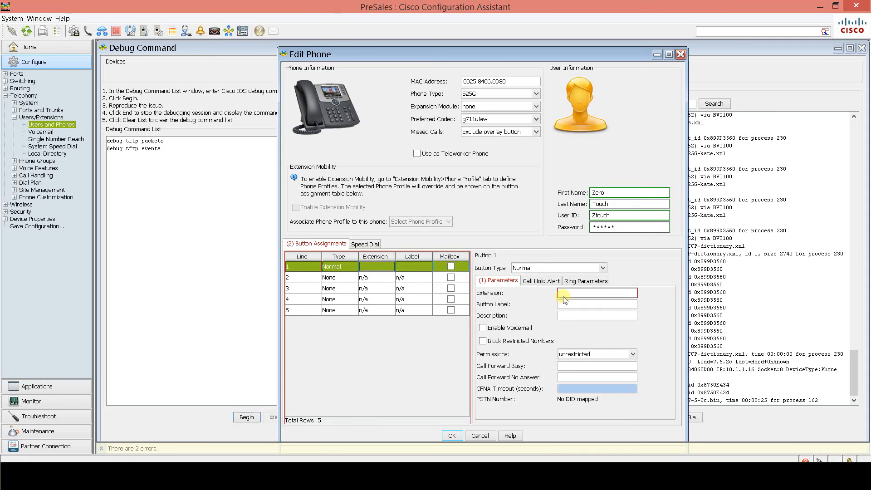
- Give line 1 extension 240 with label, description and voicemail, and send to the UC540
type("2")
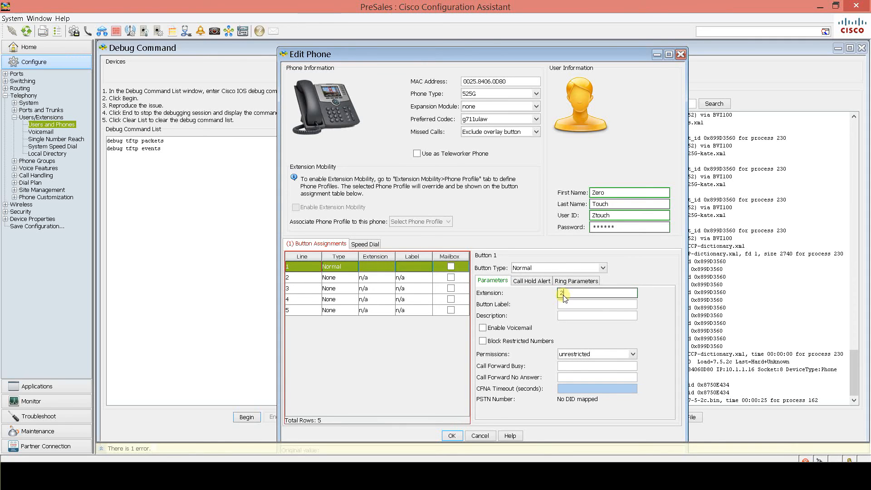
type("40")
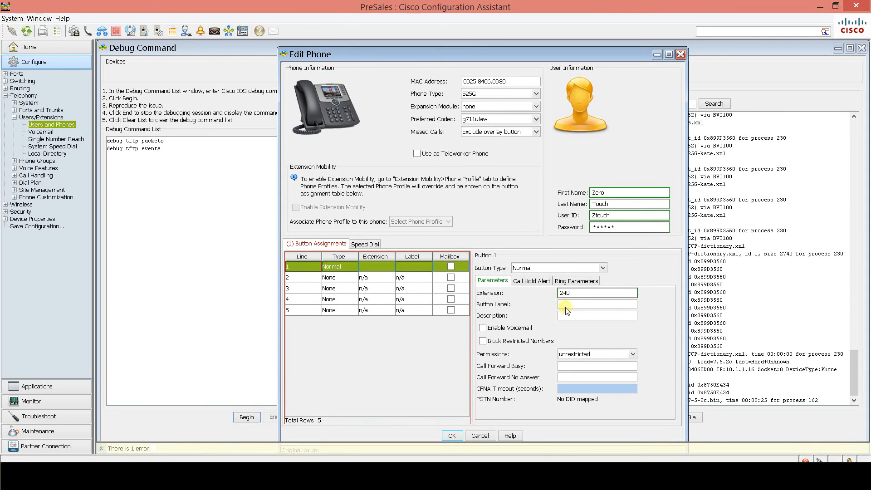
type("240")
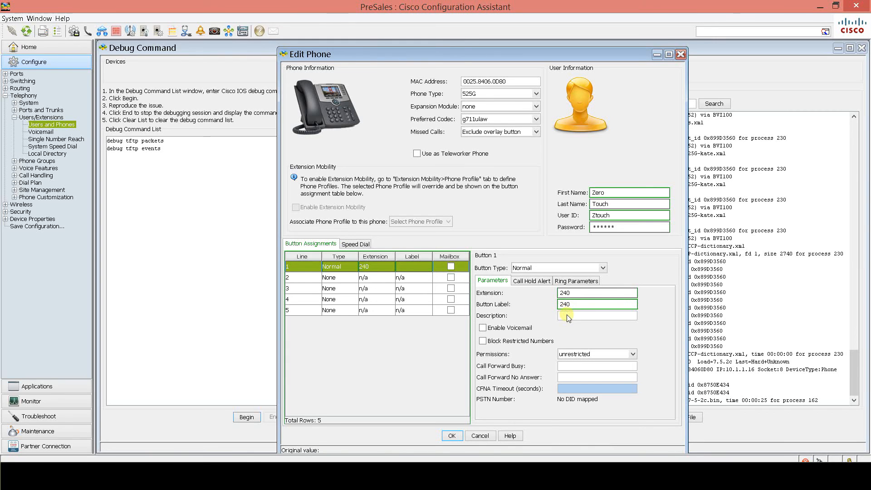
type("Zero")
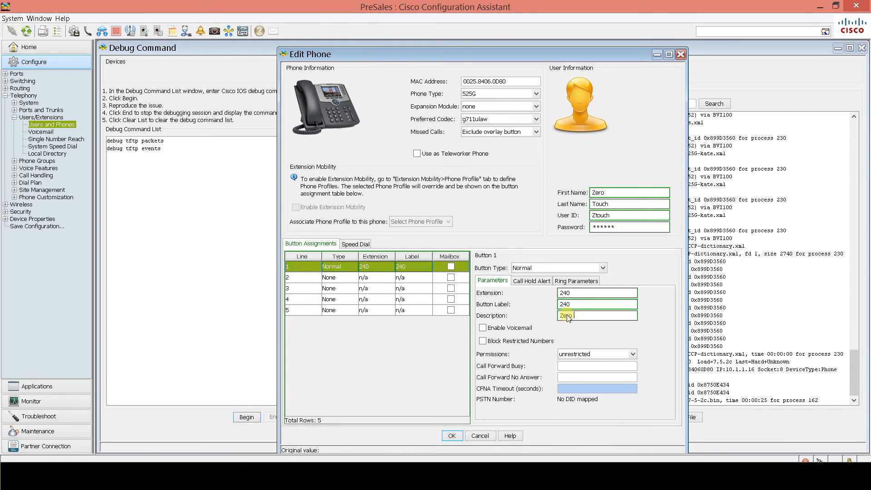
type("Touch")
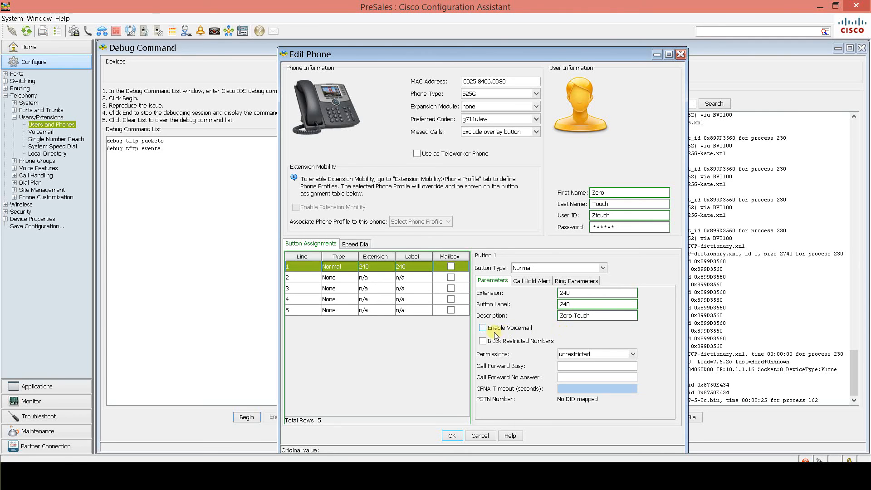
left_click(482, 328)
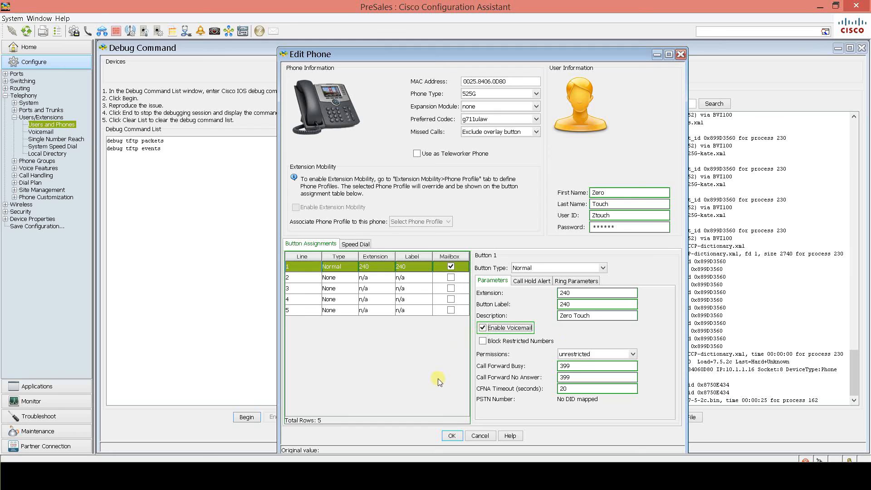
left_click(451, 436)
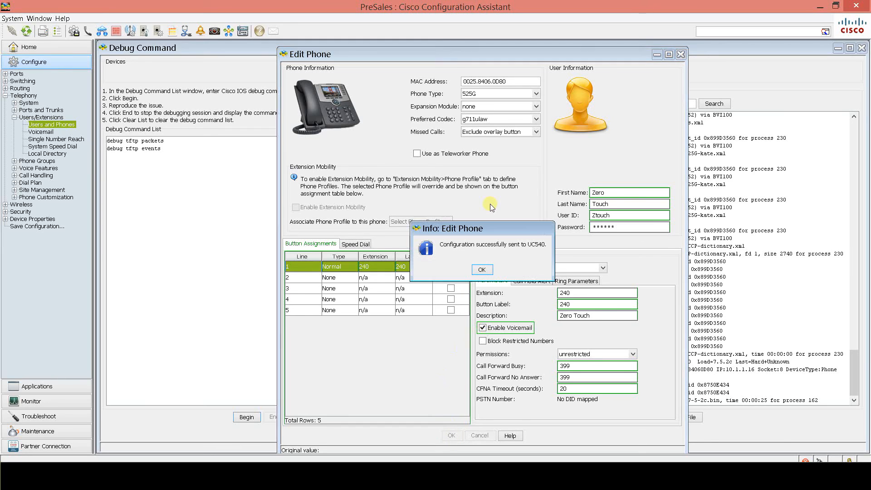
mouse_move(471, 249)
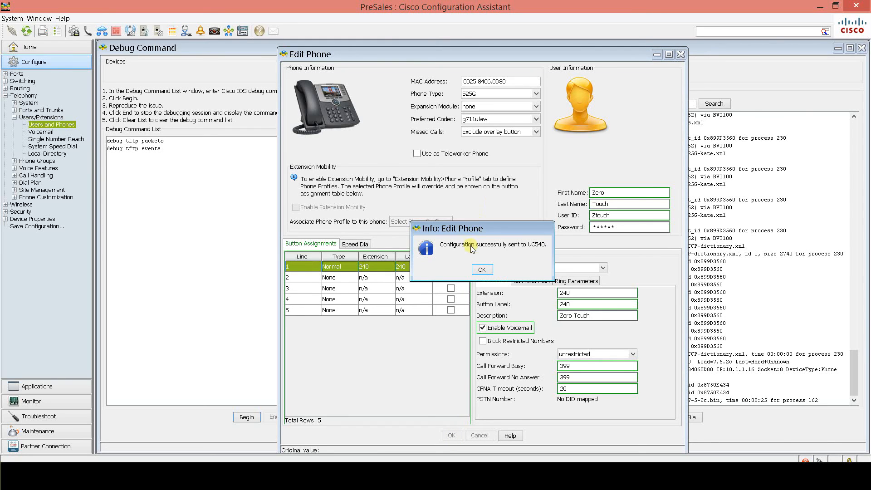
left_click(480, 269)
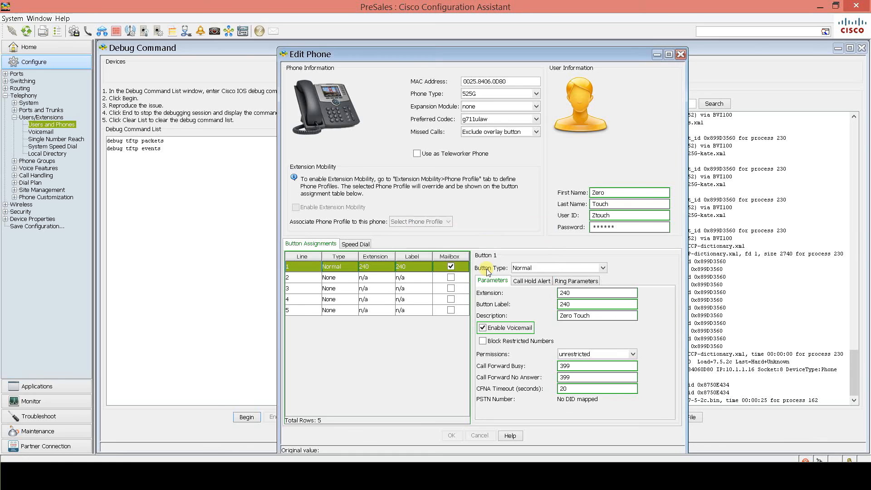